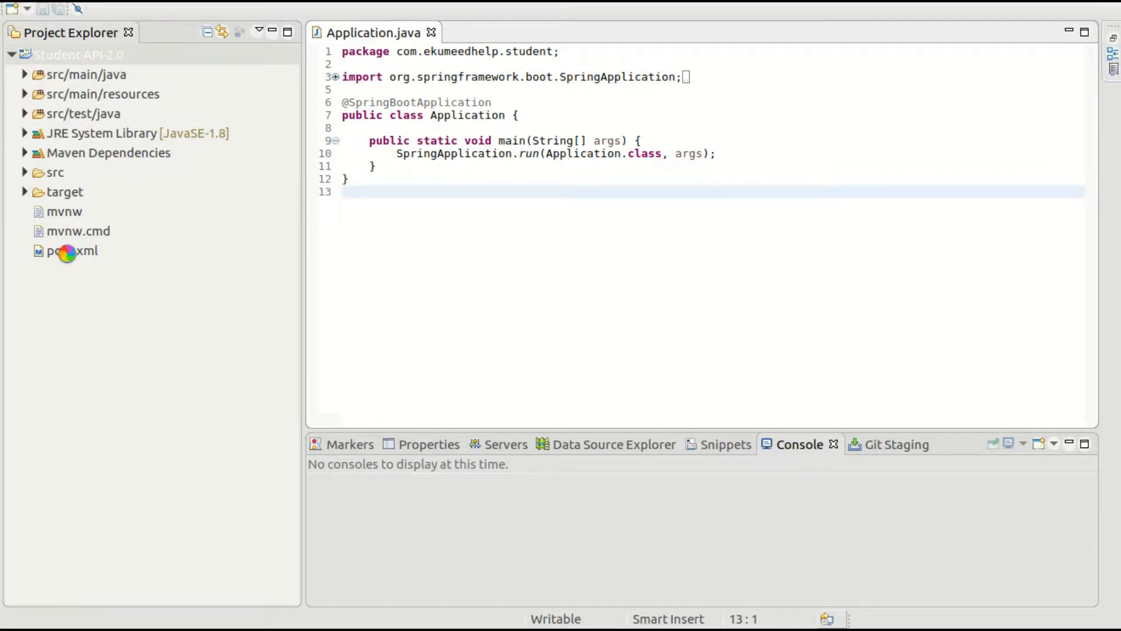
Add io.springfox springfox-swagger2 and springfox-swagger-ui 2.5.0 dependencies to pom.xml and save.
double_click(65, 250)
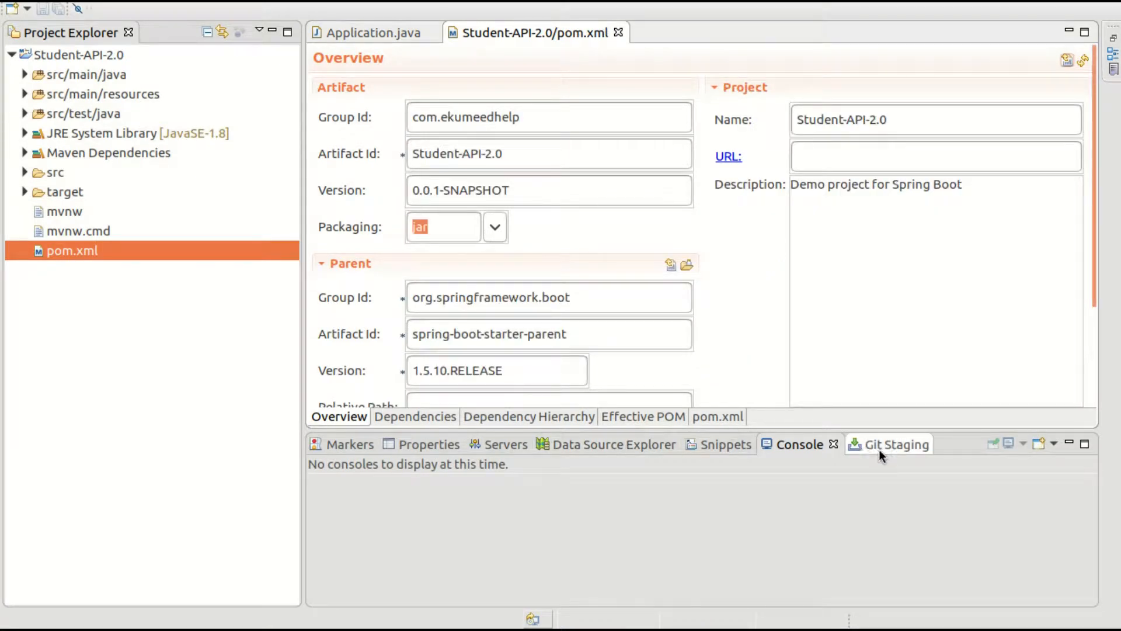
click(717, 416)
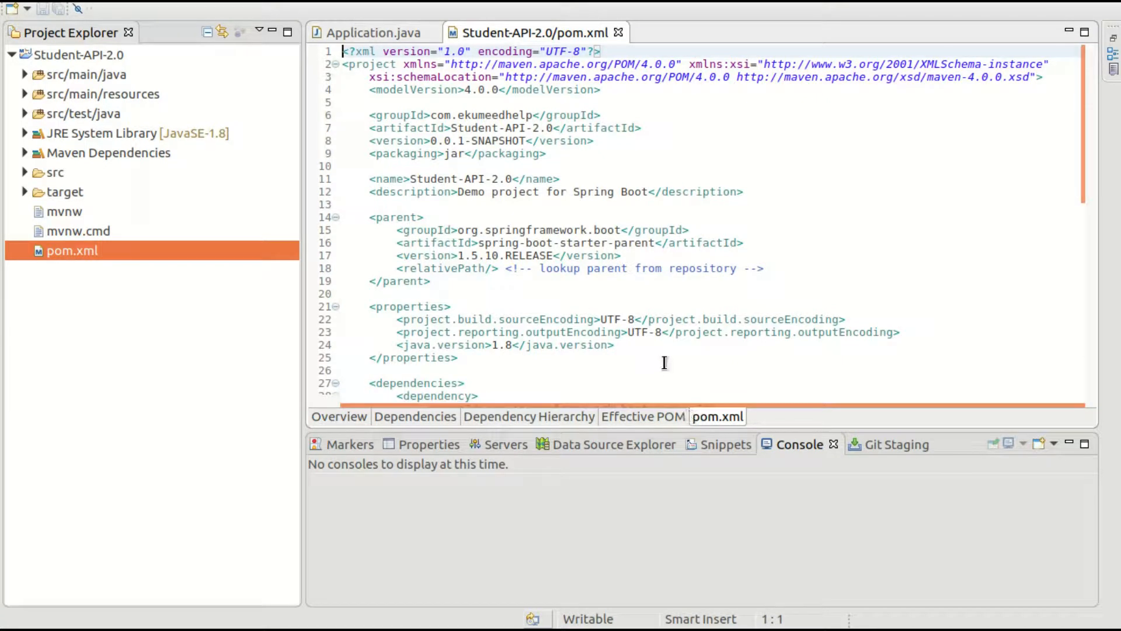
scroll(down, 3)
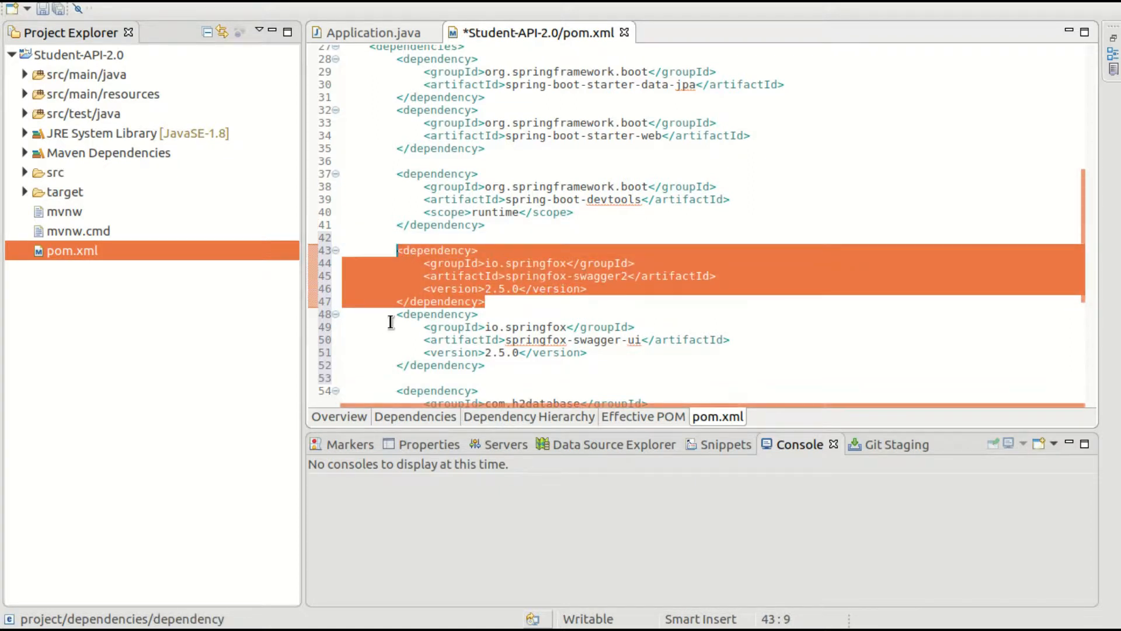
click(496, 263)
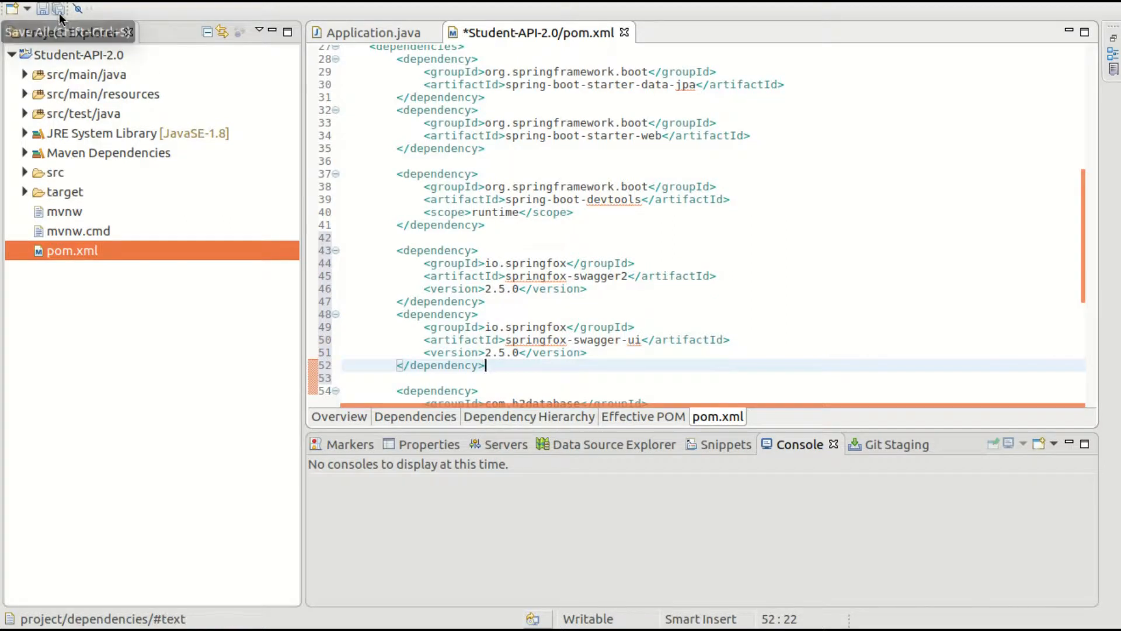
click(56, 11)
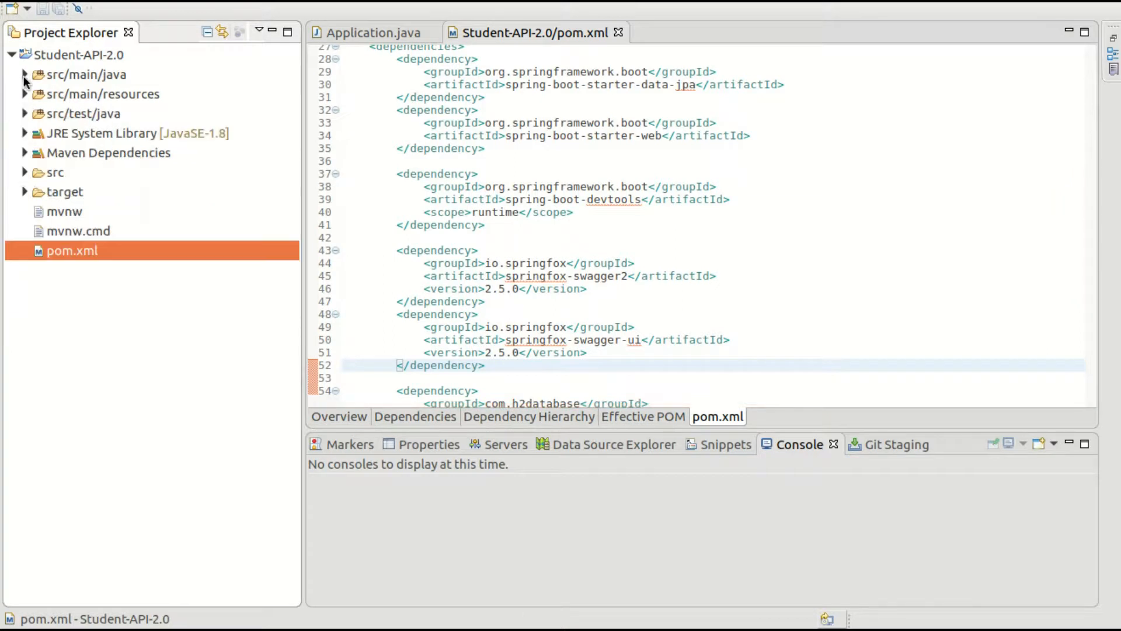
Start a New Package under com.ekumeedhelp.student in src/main/java.
click(26, 75)
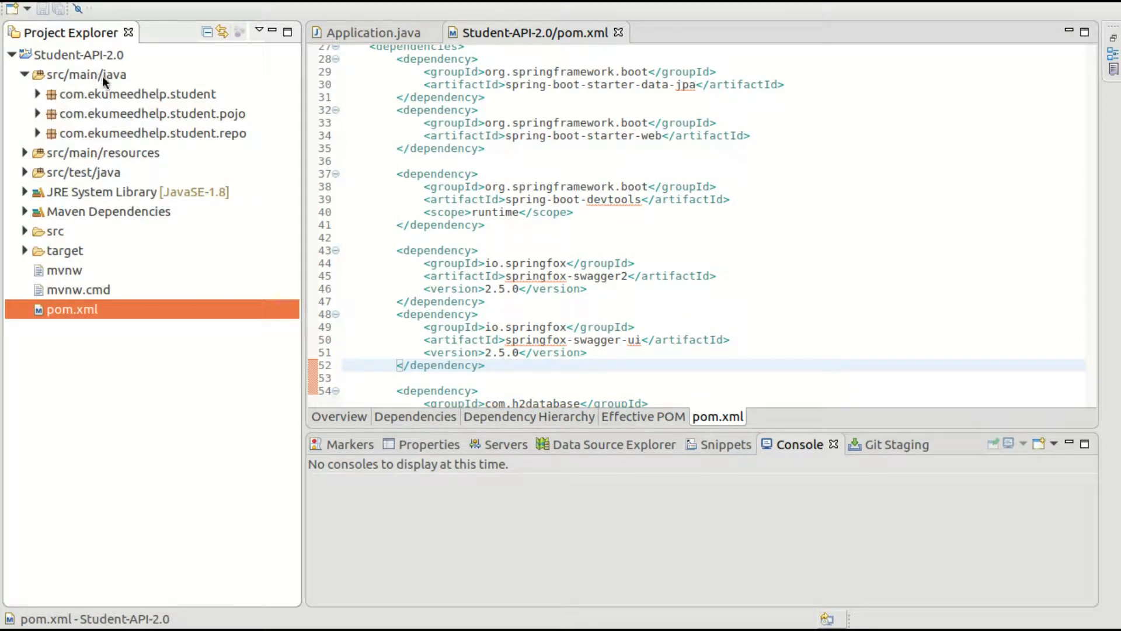
right_click(88, 75)
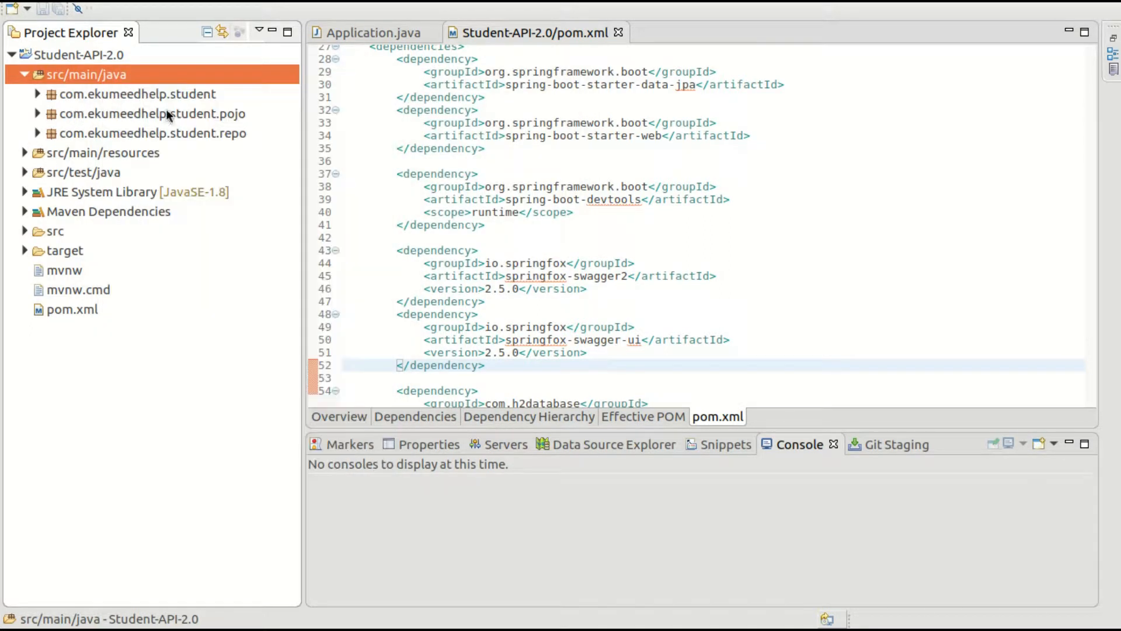
right_click(131, 94)
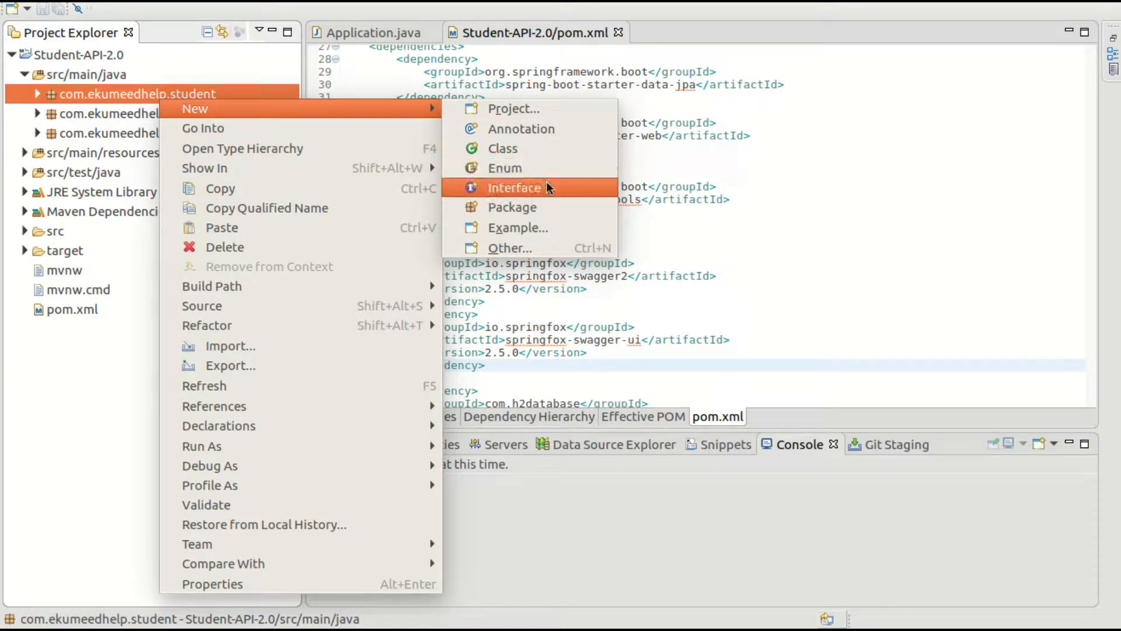
click(512, 208)
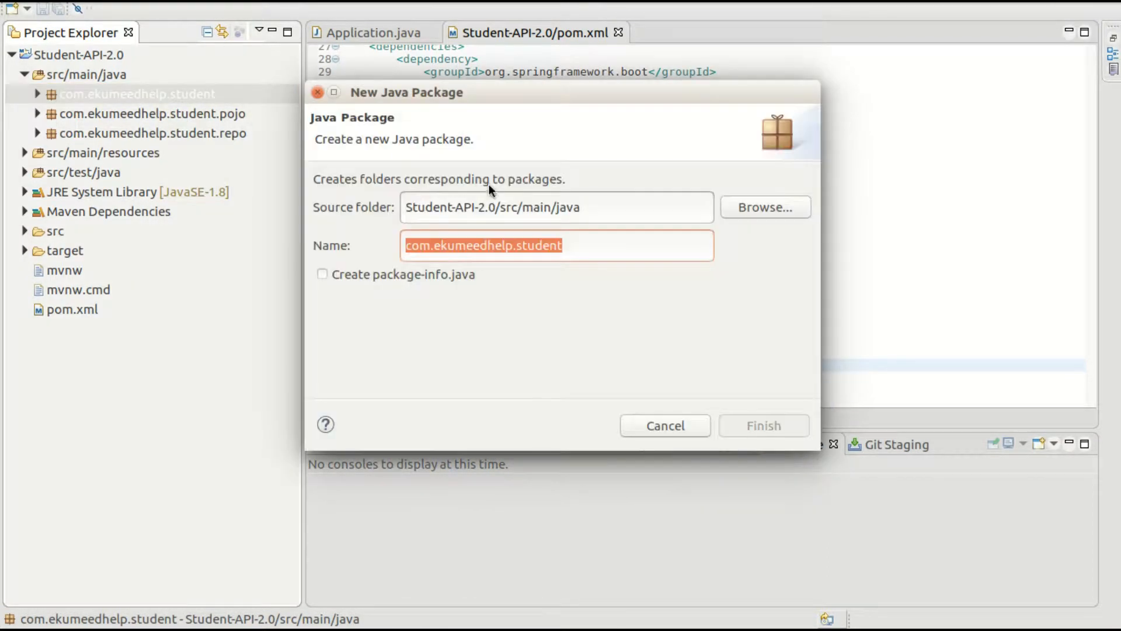
Name the package com.ekumeedhelp.student.api.docs and create it.
click(579, 252)
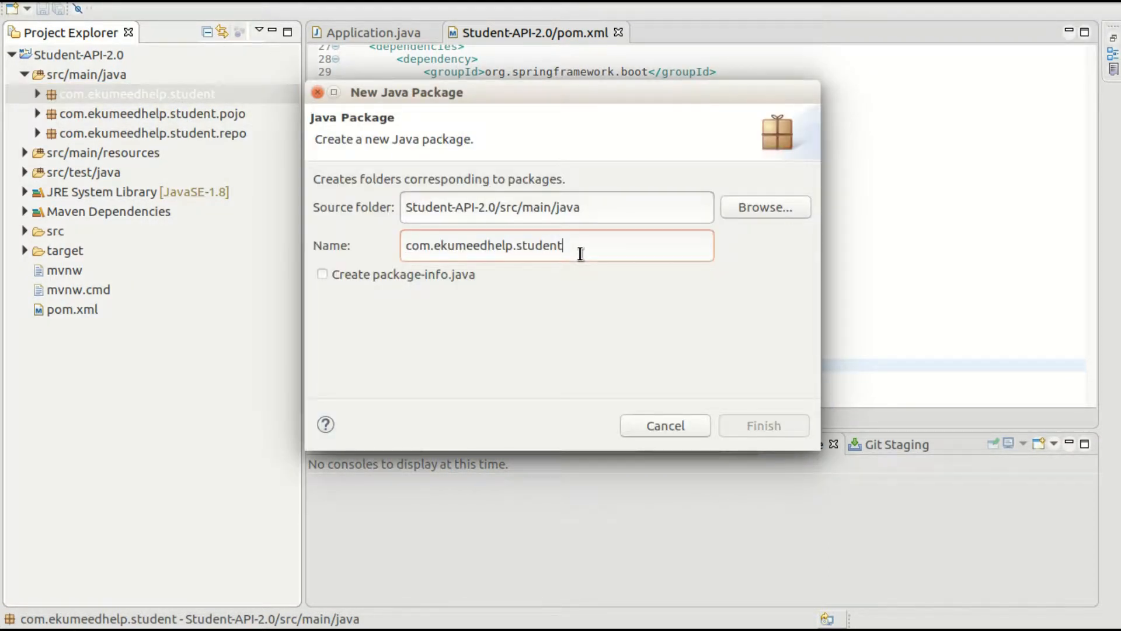
text(.)
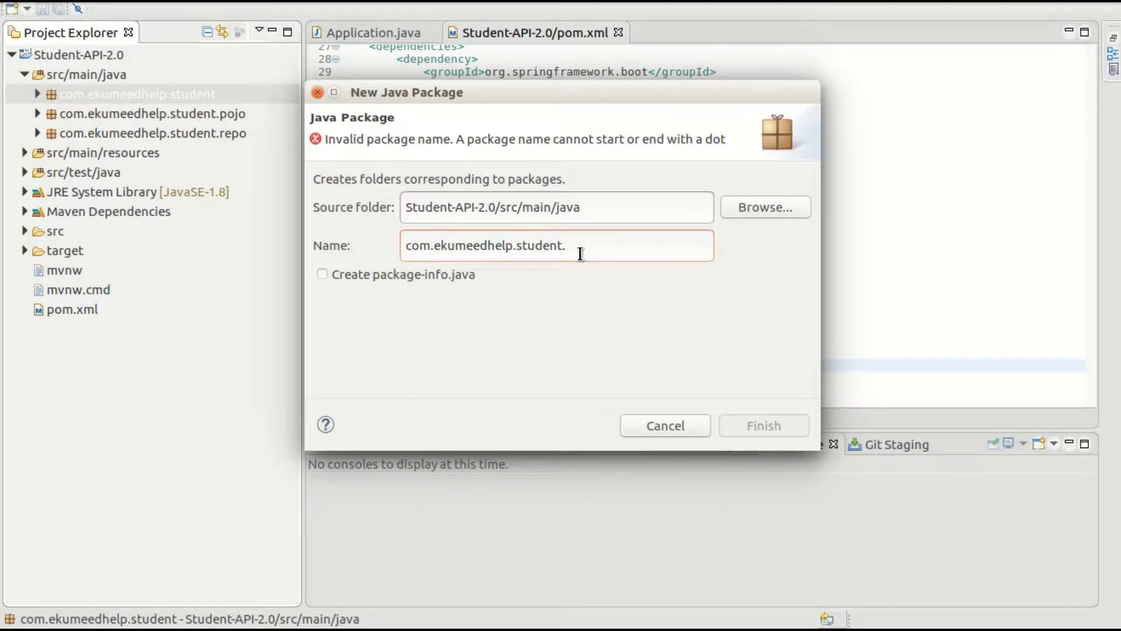
text(api)
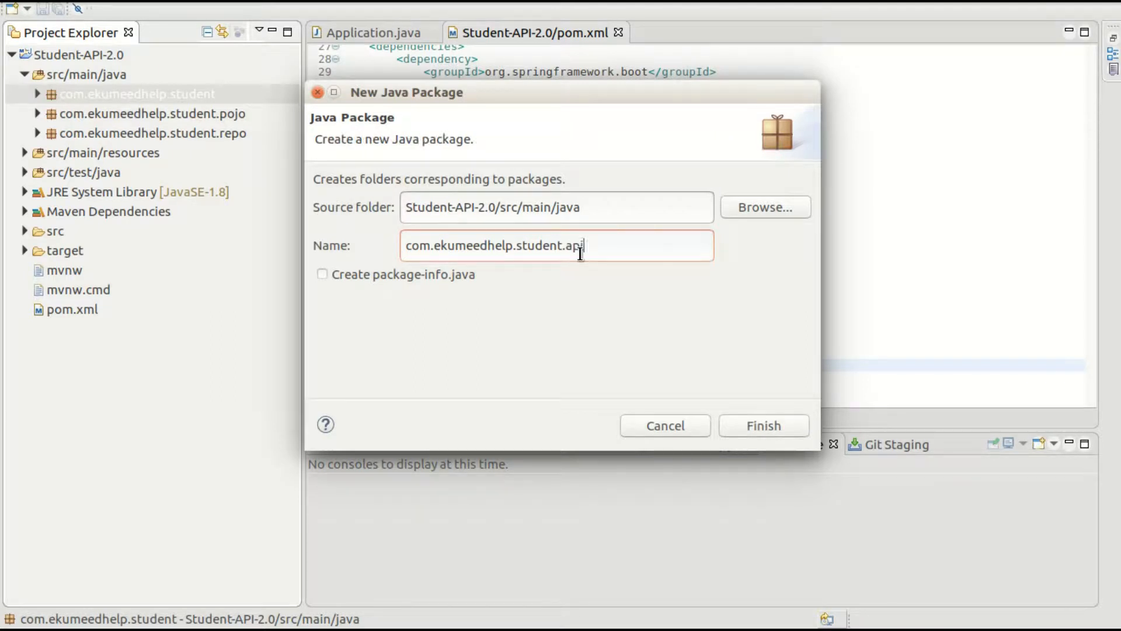
text(i.docs)
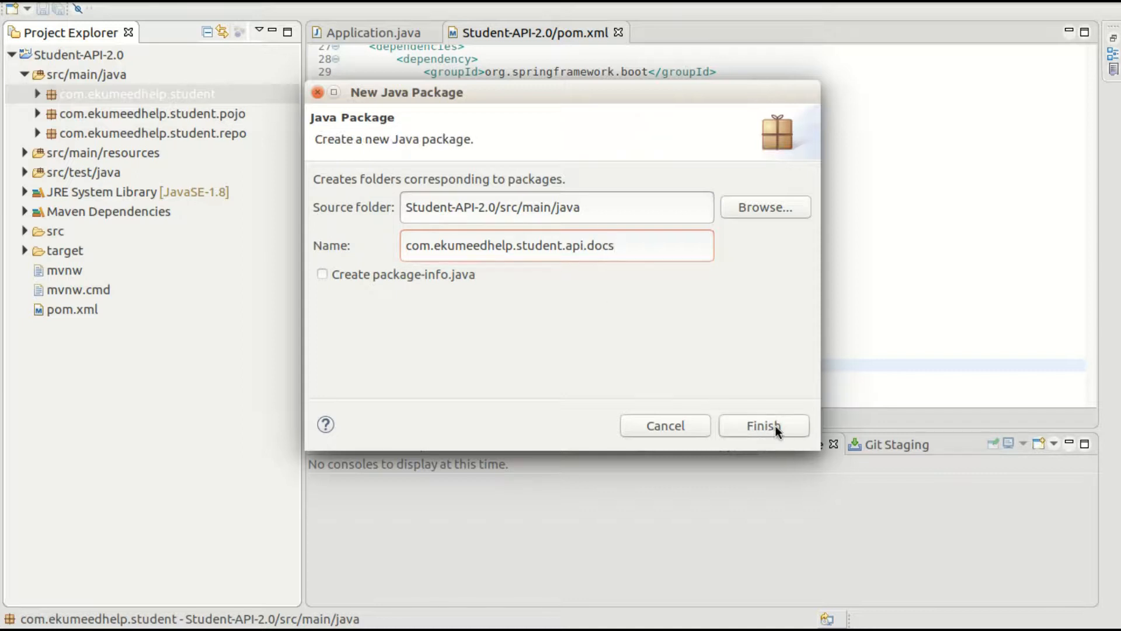
click(764, 426)
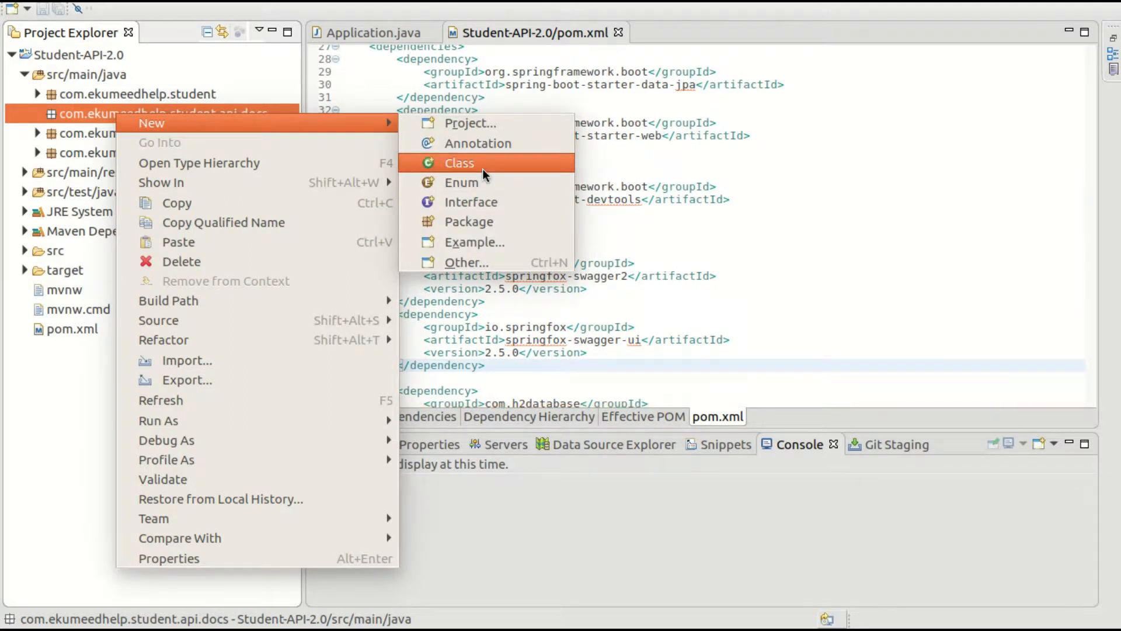
Create a new public class named SwaggerConfig in the api.docs package.
click(459, 162)
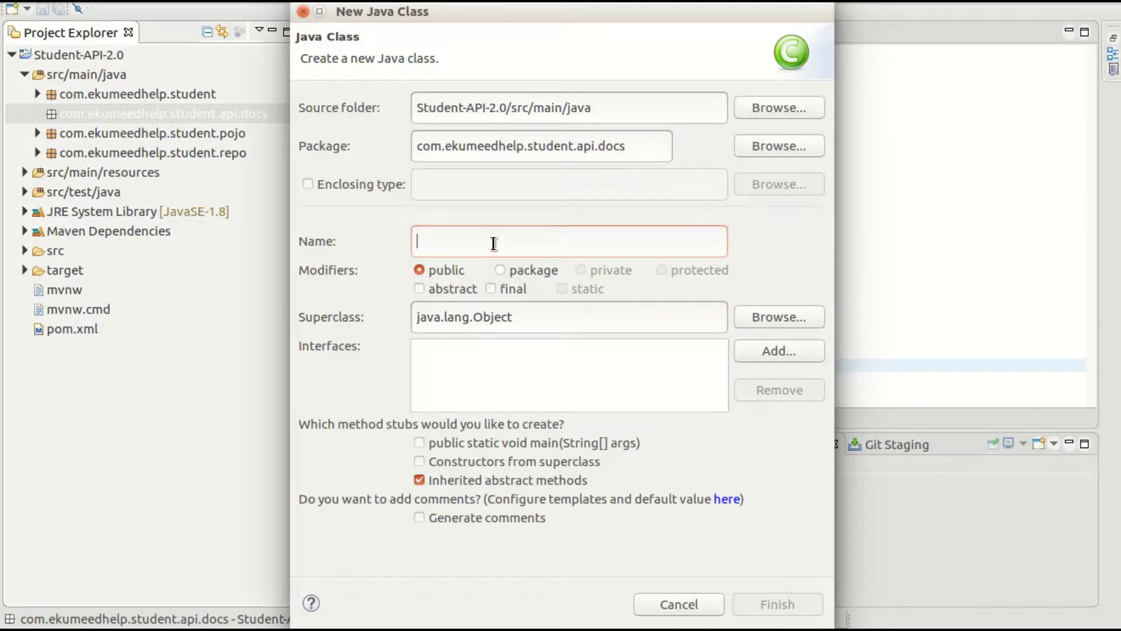
text(S)
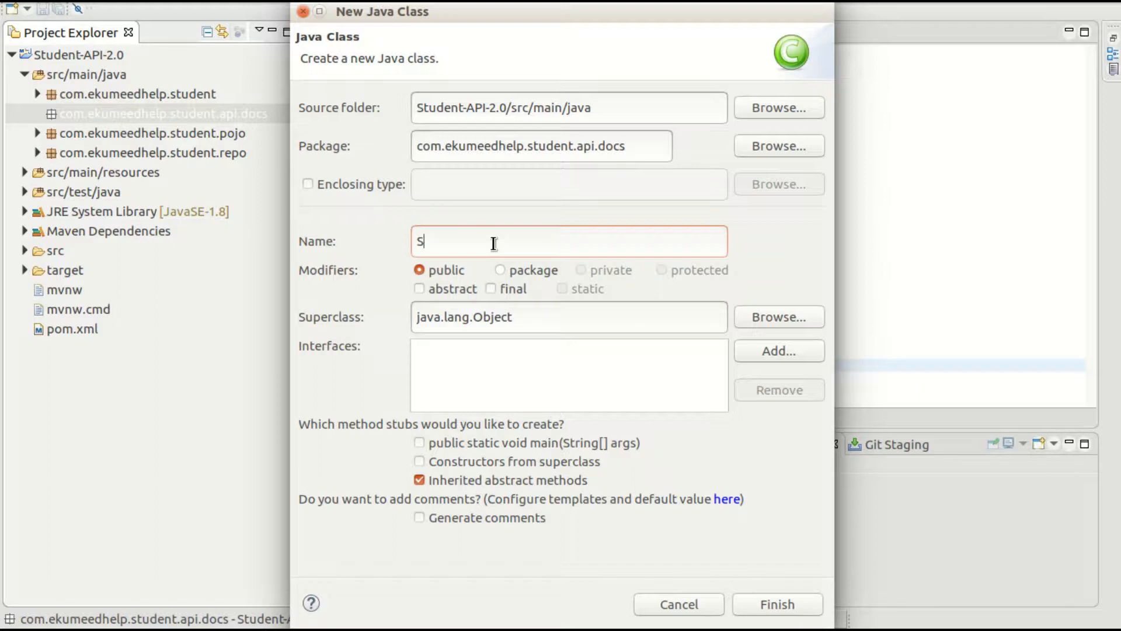
text(wagger)
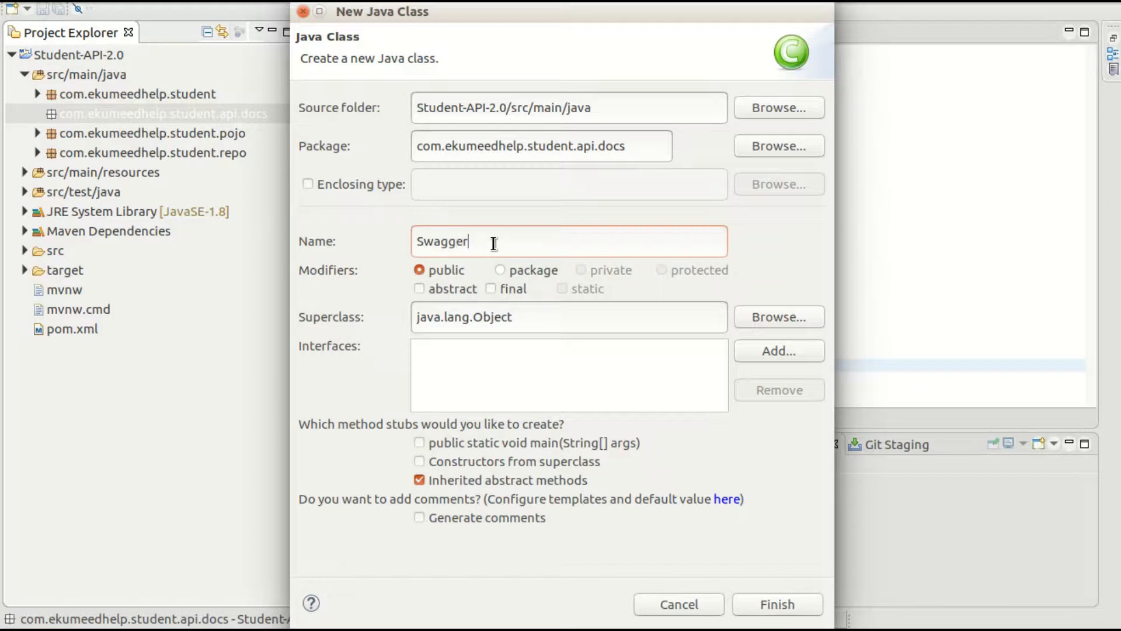
text(Con)
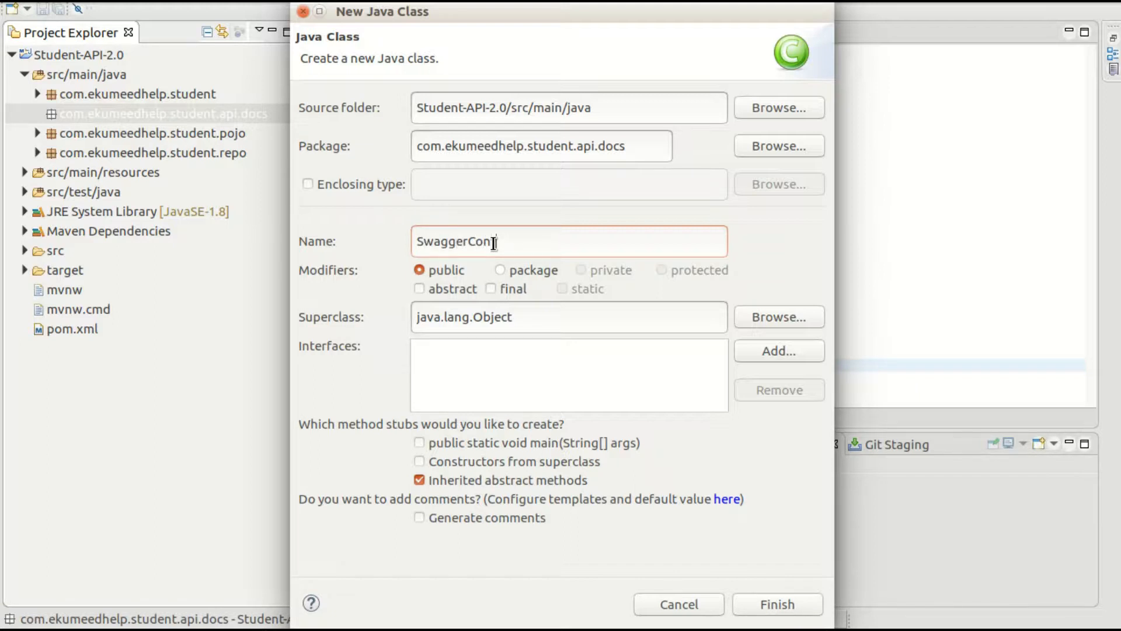
text(fig)
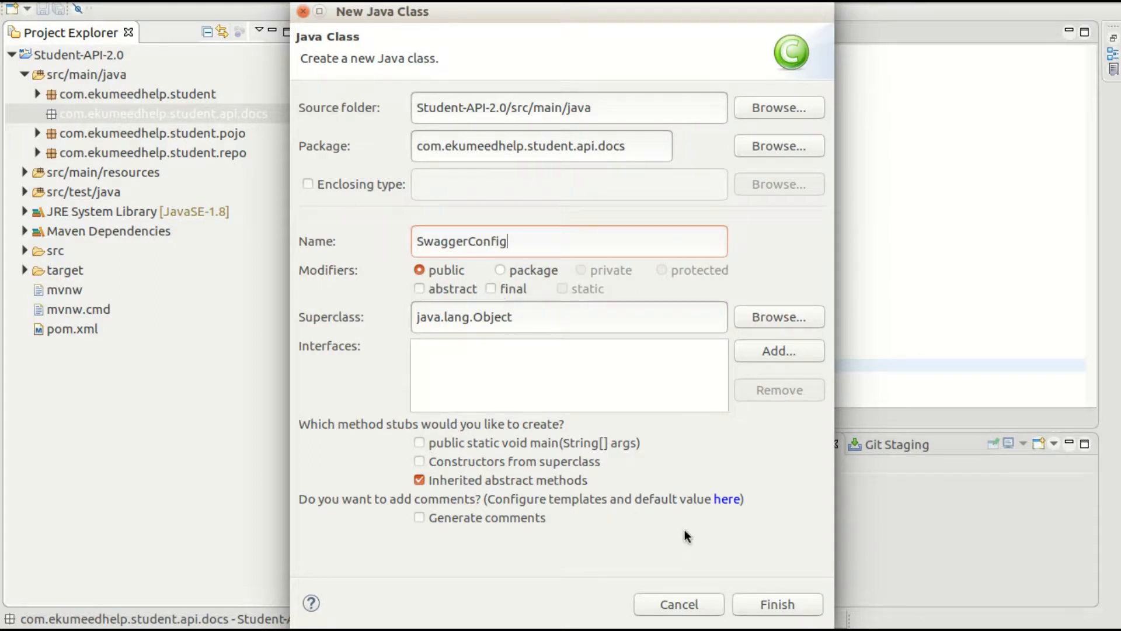
click(679, 604)
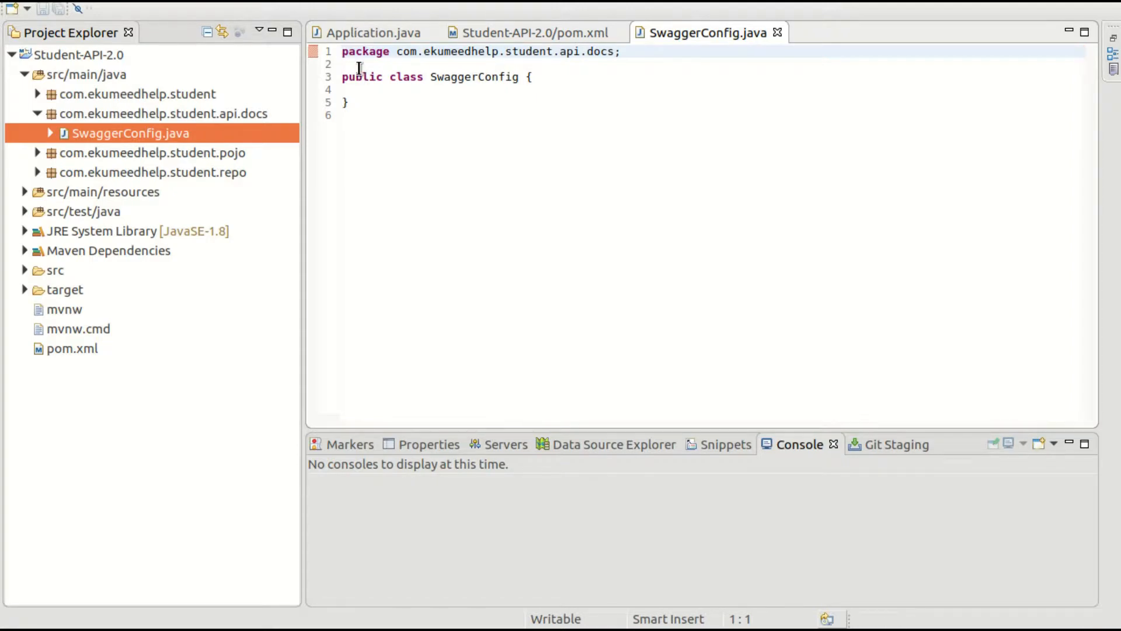
key(Enter)
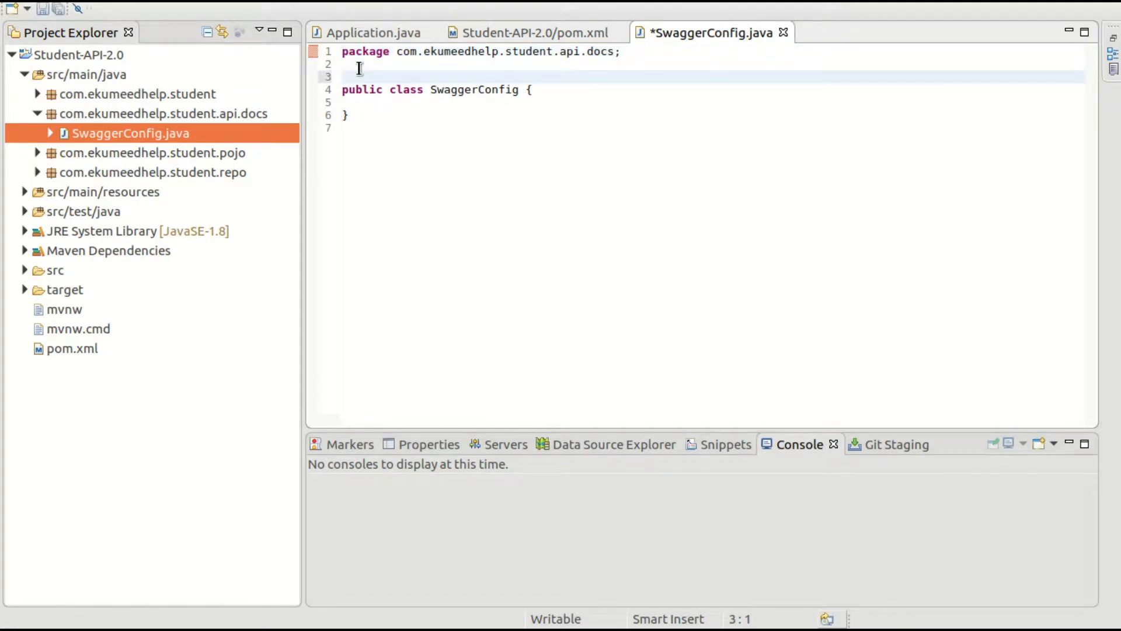
text(@C)
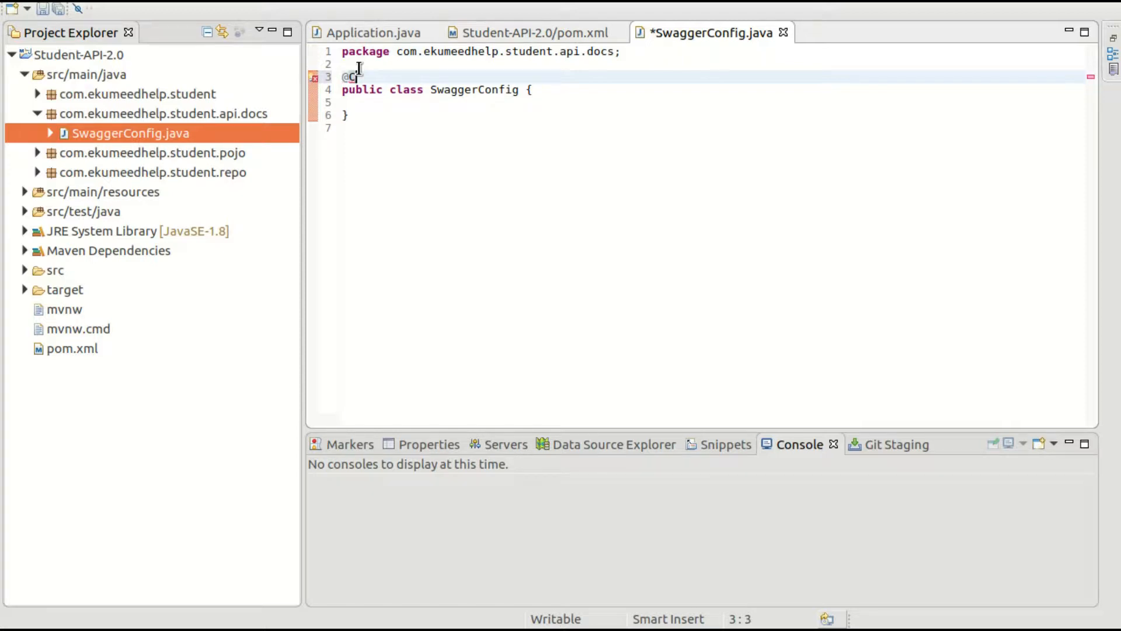
text(onfig)
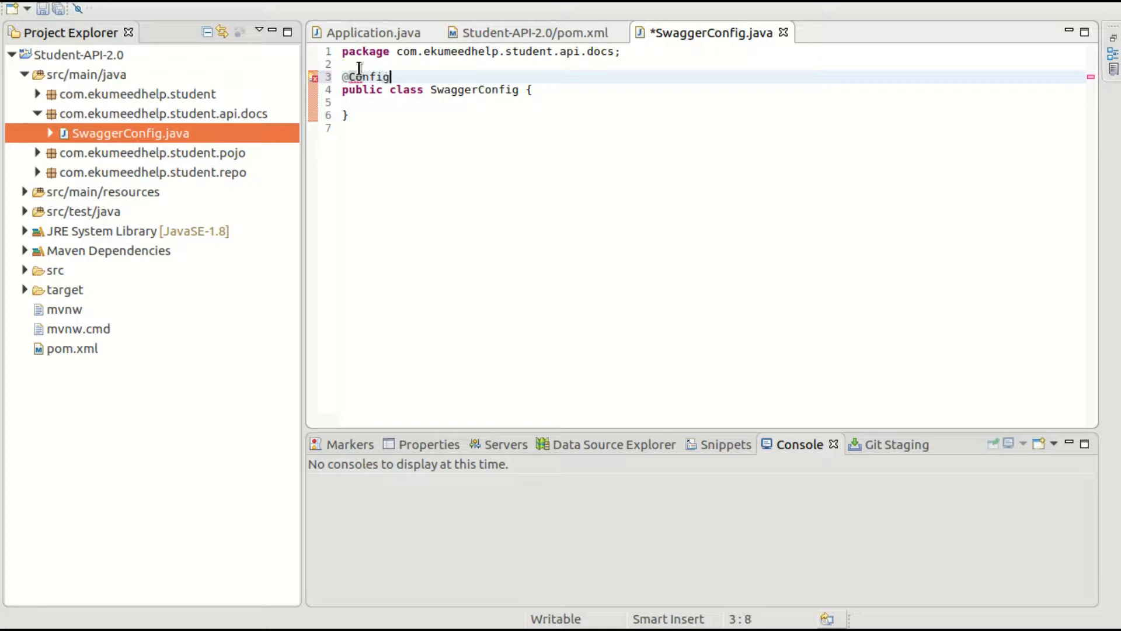
text(ura)
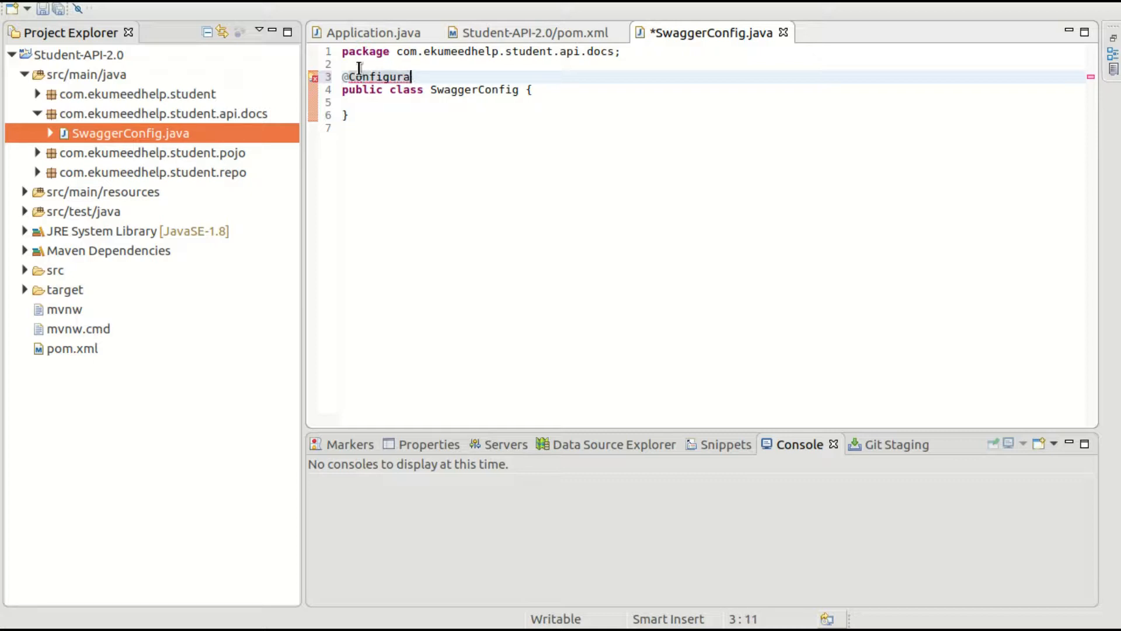
key(ctrl+space)
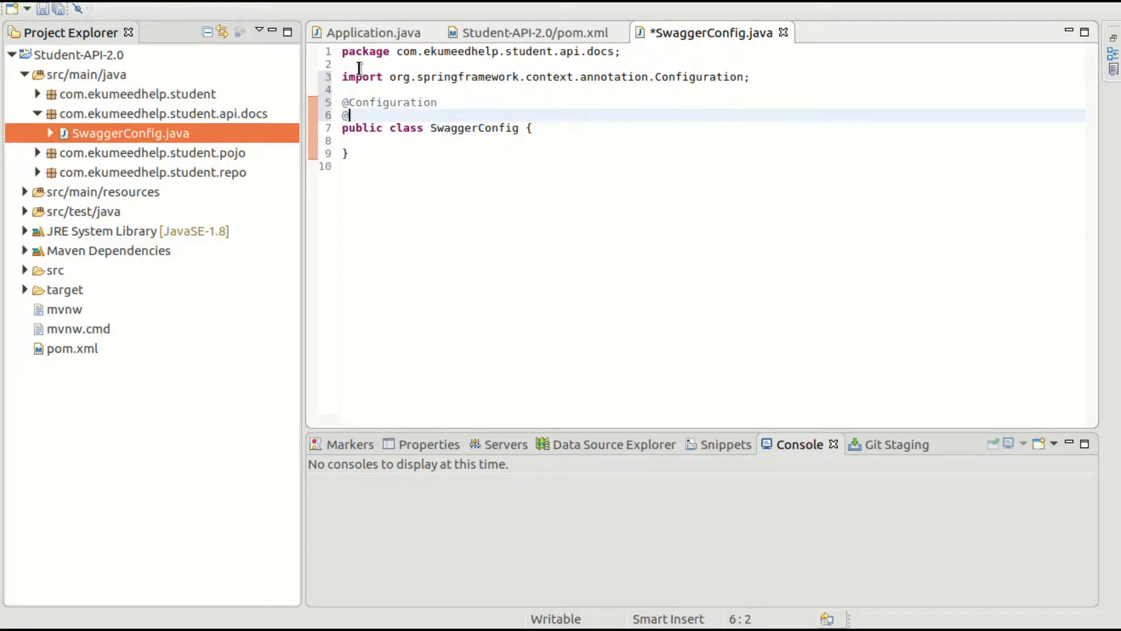
text(E)
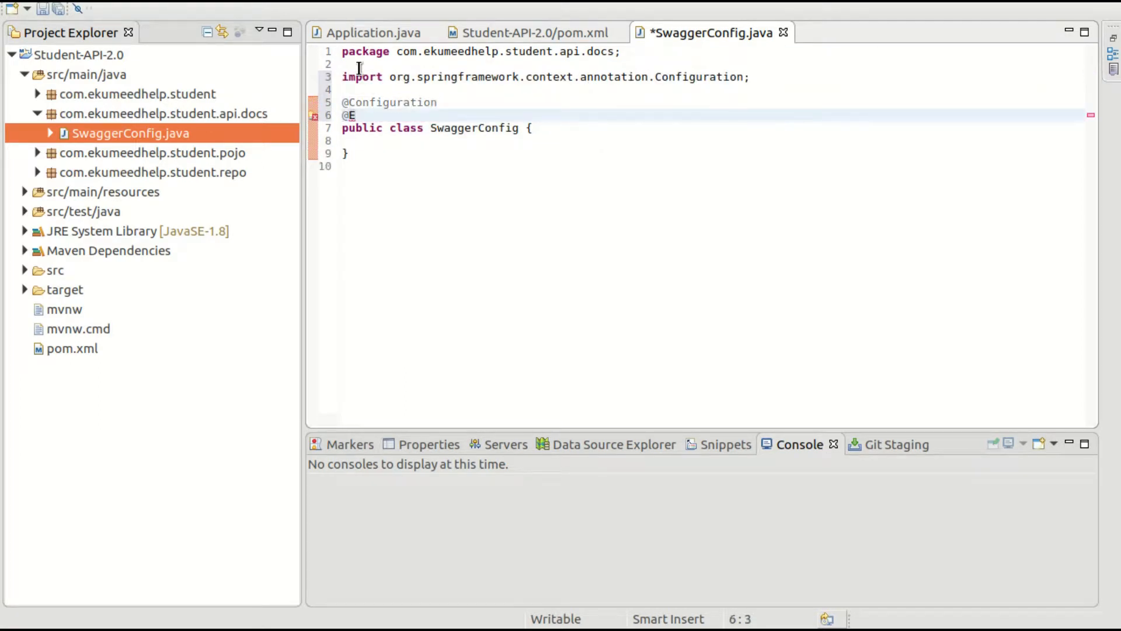
text(n)
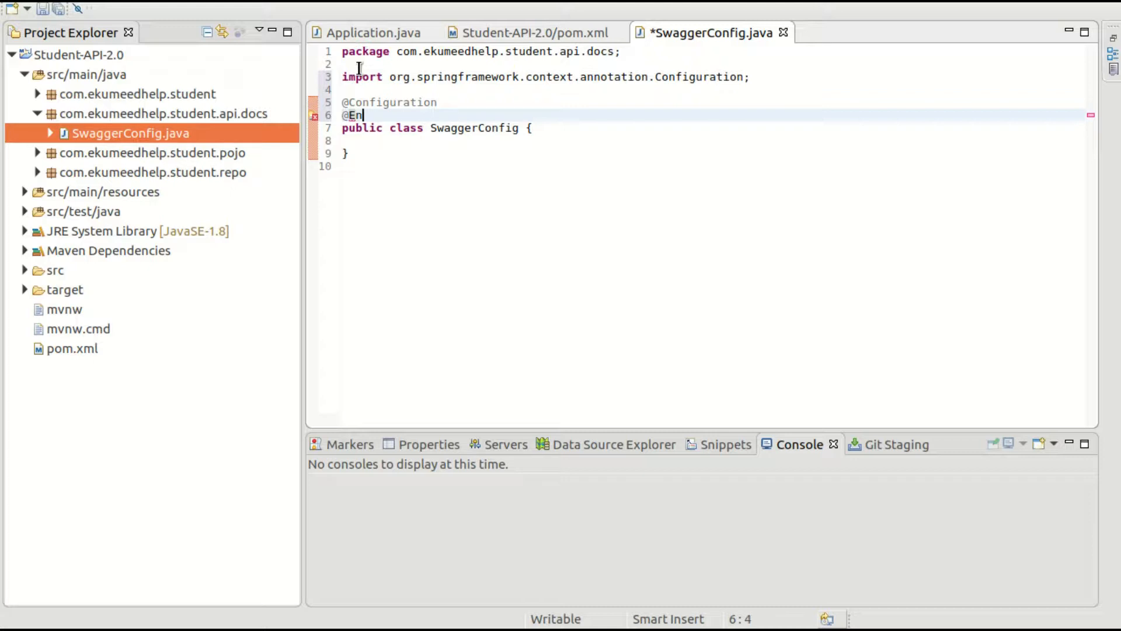
text(abl)
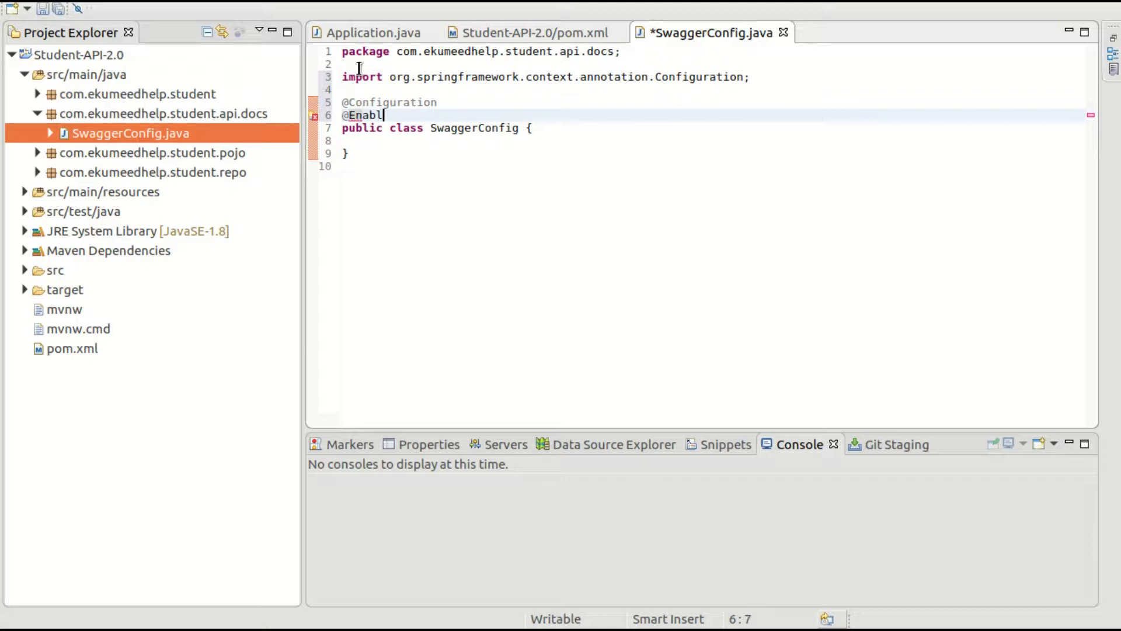
text(e)
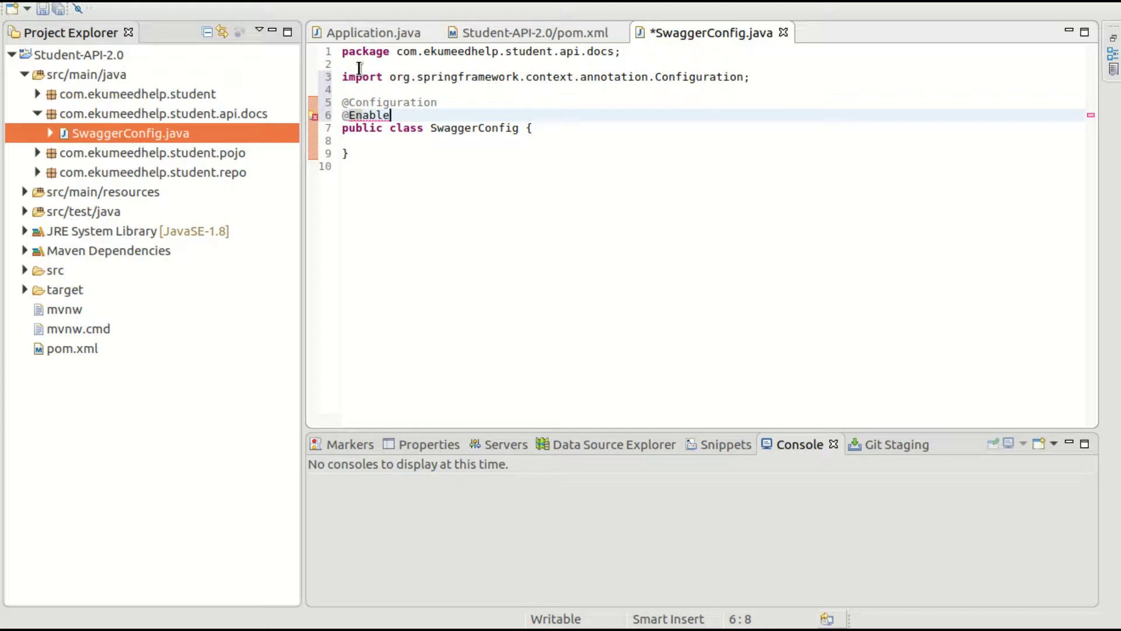
text(Sw)
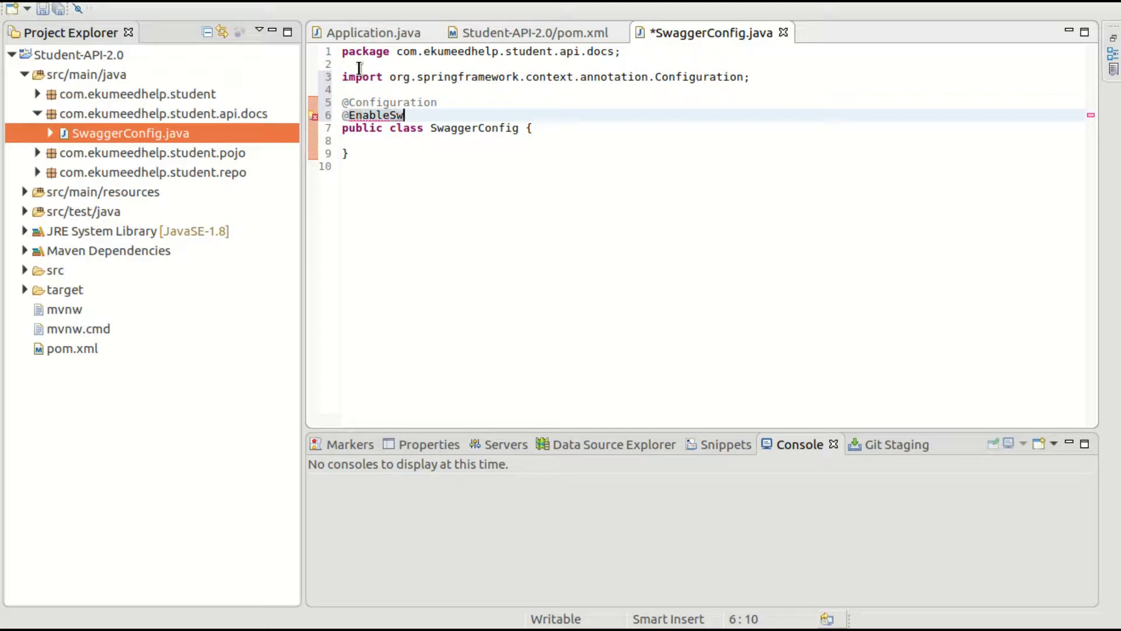
key(ctrl+space)
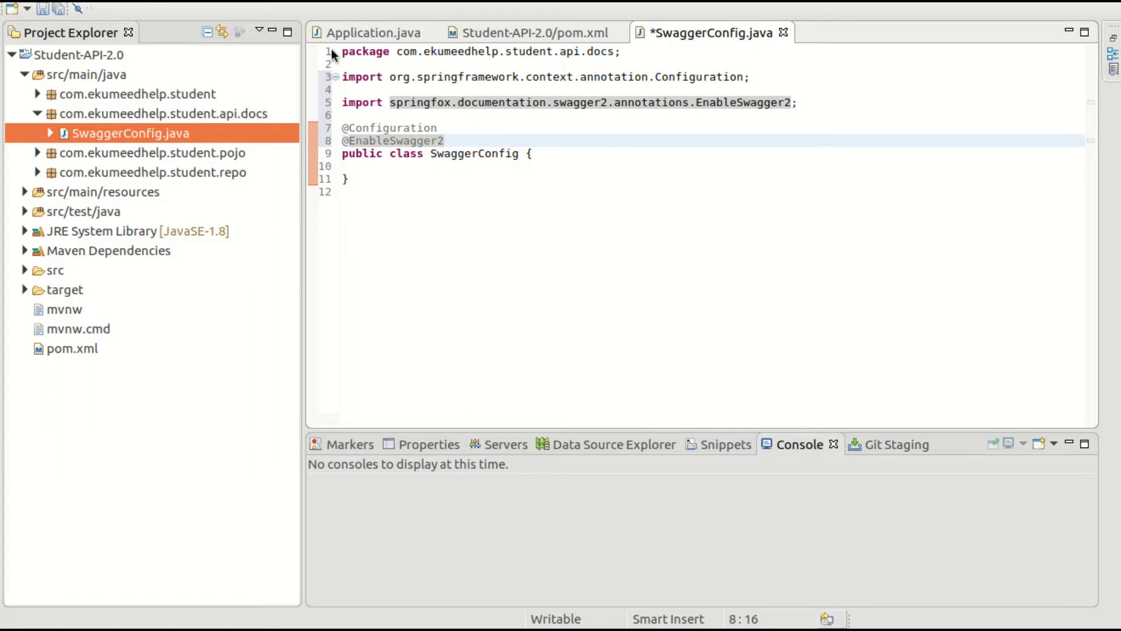
mouse_move(362, 31)
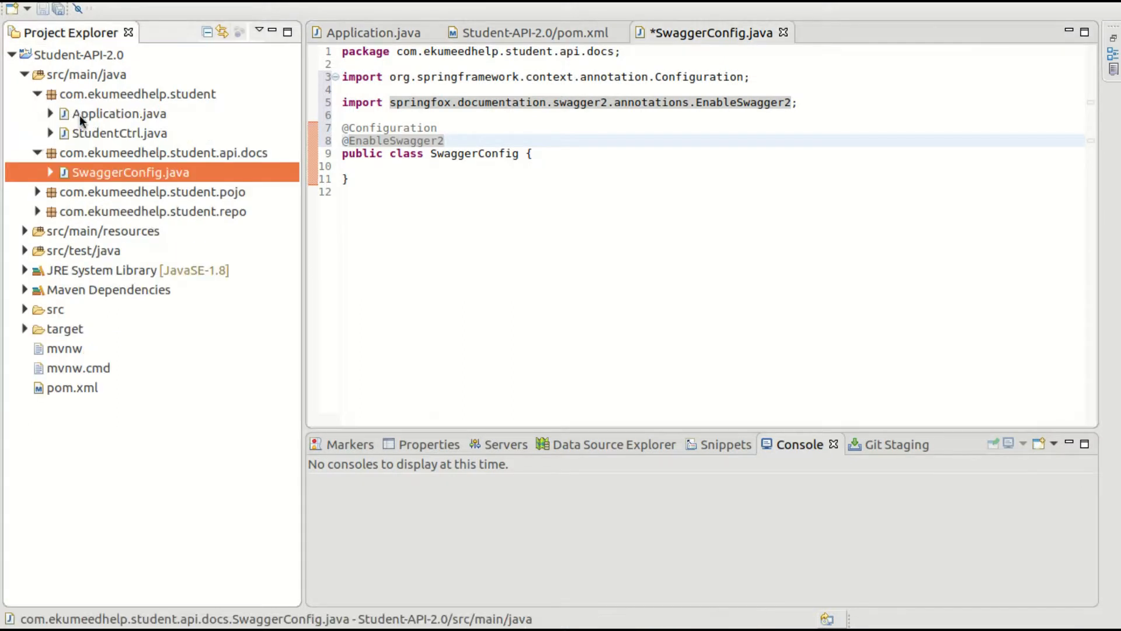
View StudentCtrl.java, then save SwaggerConfig.java with Ctrl+S.
double_click(121, 132)
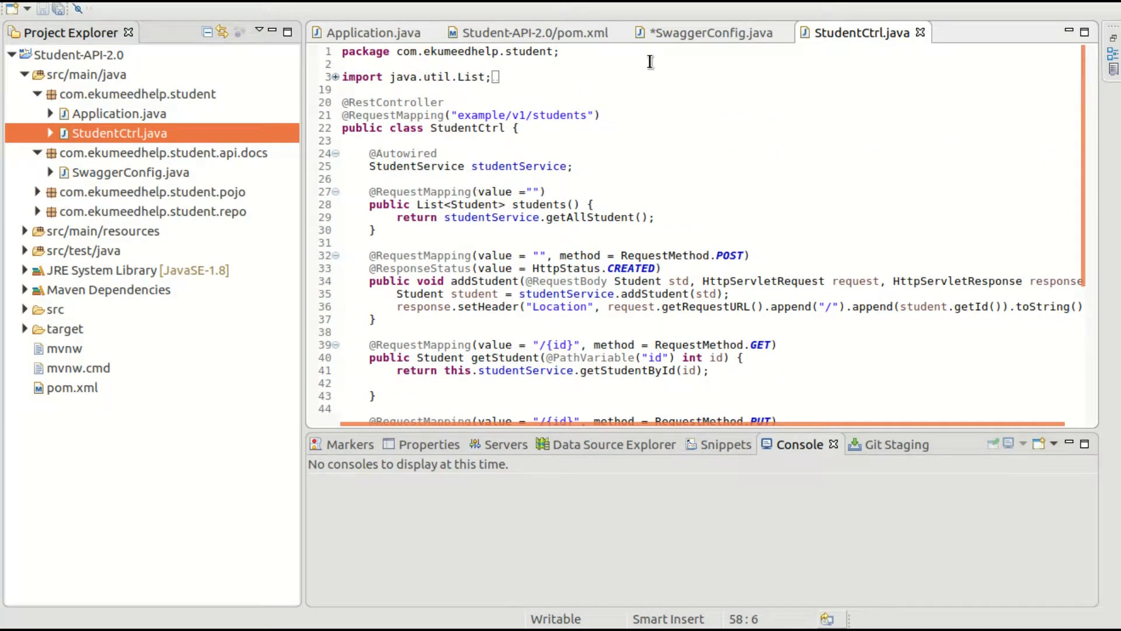
click(705, 32)
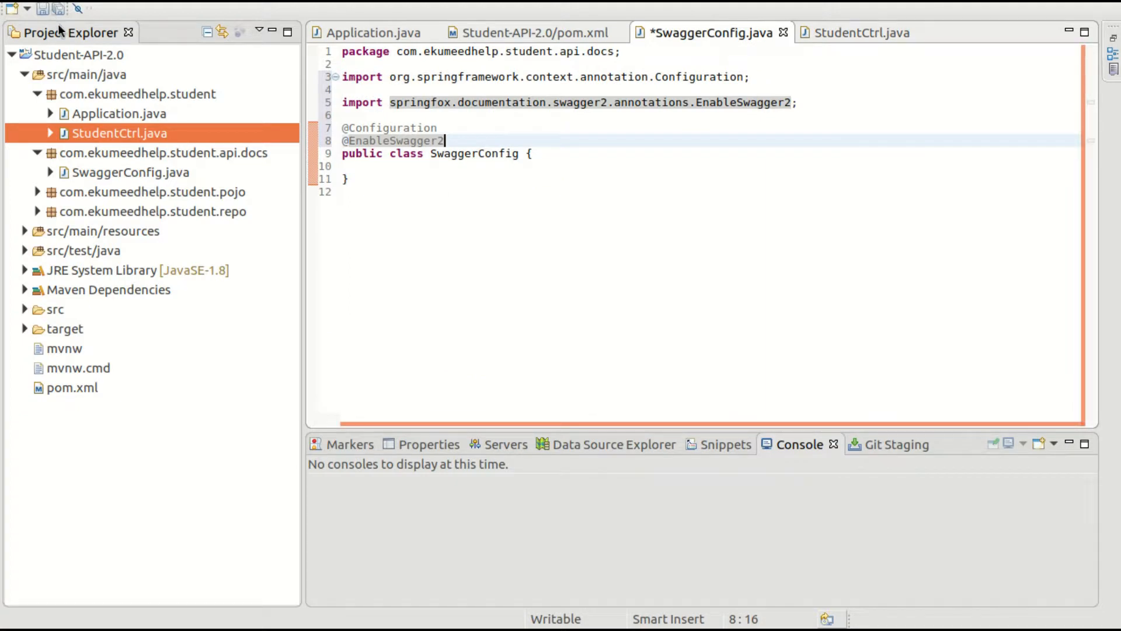
key(ctrl+s)
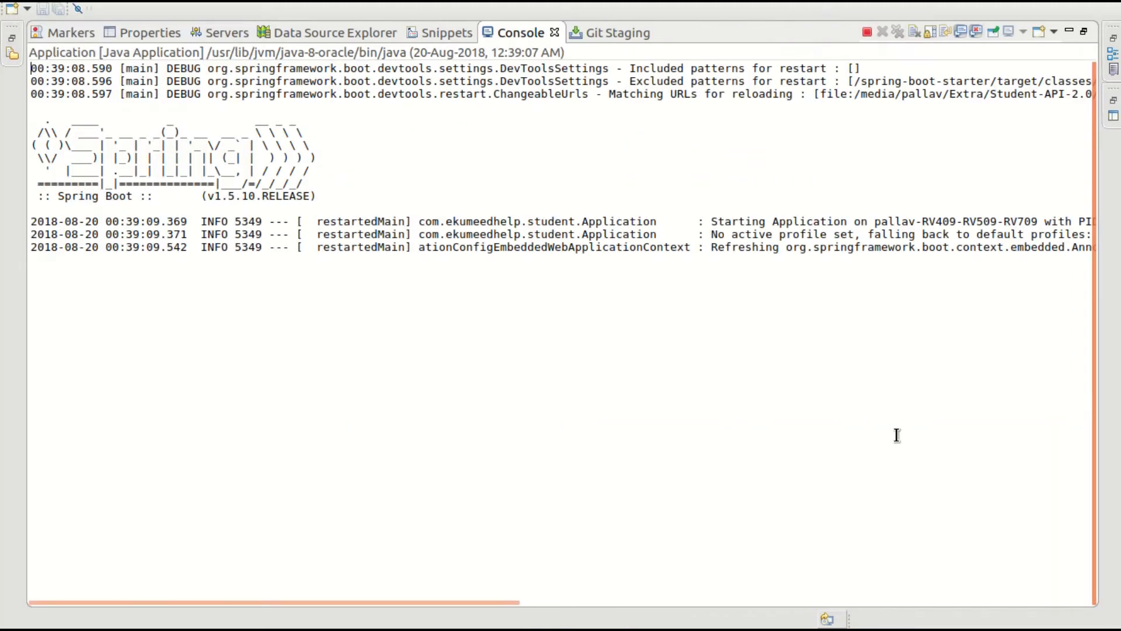
mouse_move(549, 309)
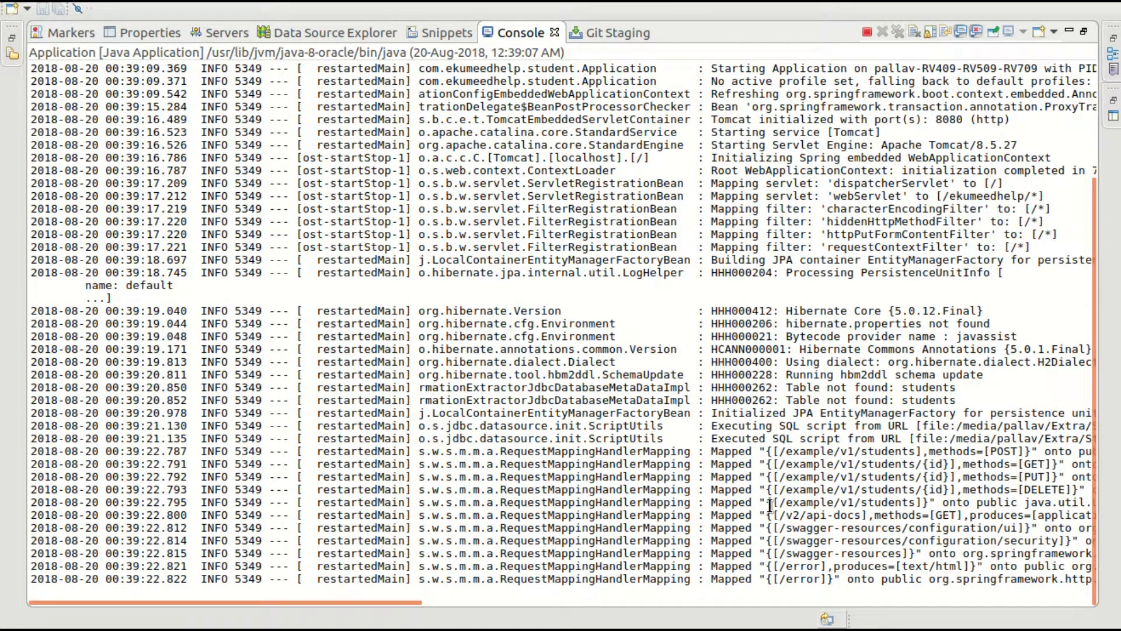
Scroll the Spring Boot startup log to check the mapped student and Swagger endpoints.
scroll(down, 3)
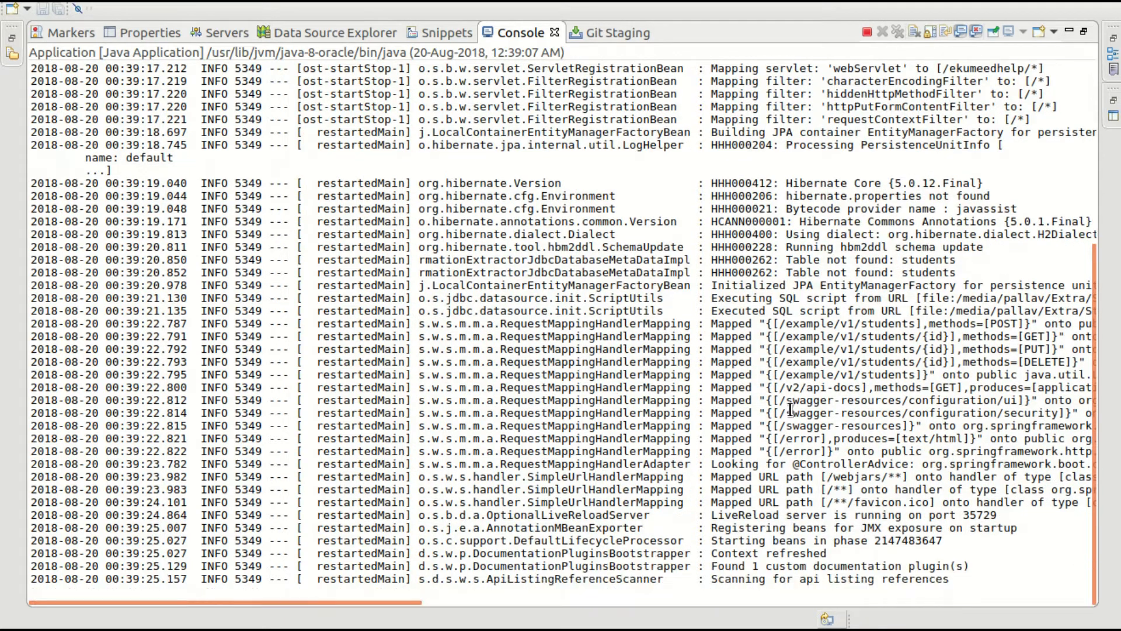
scroll(down, 3)
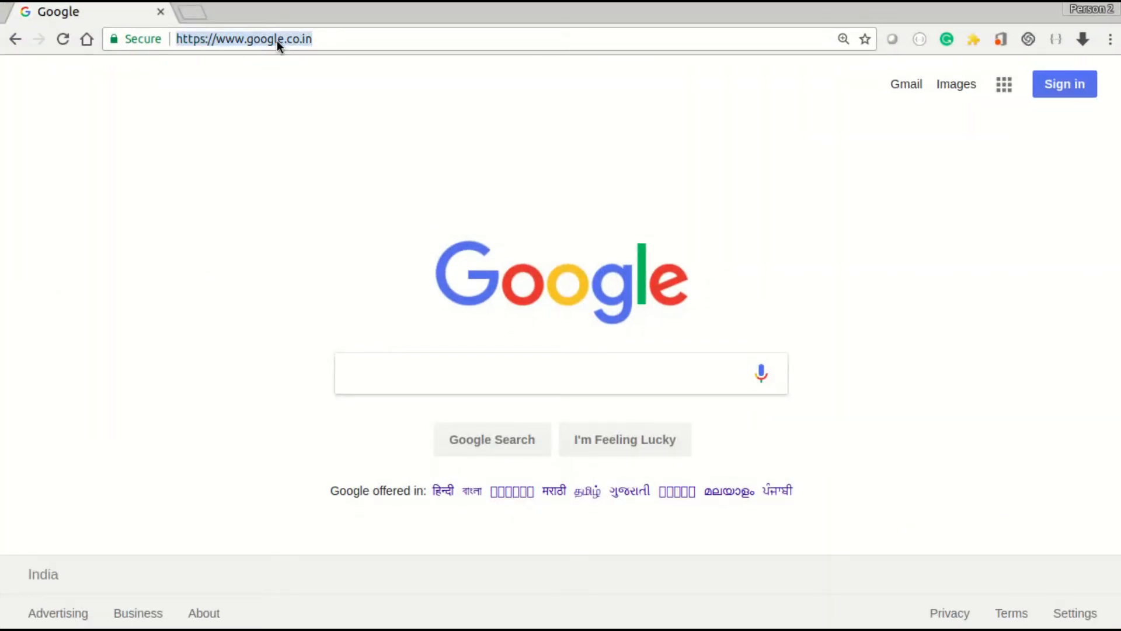
Load localhost:8080/swagger-resources in Chrome, then enter localhost:8080/v2/api-docs in the address bar.
text(swagger-resources)
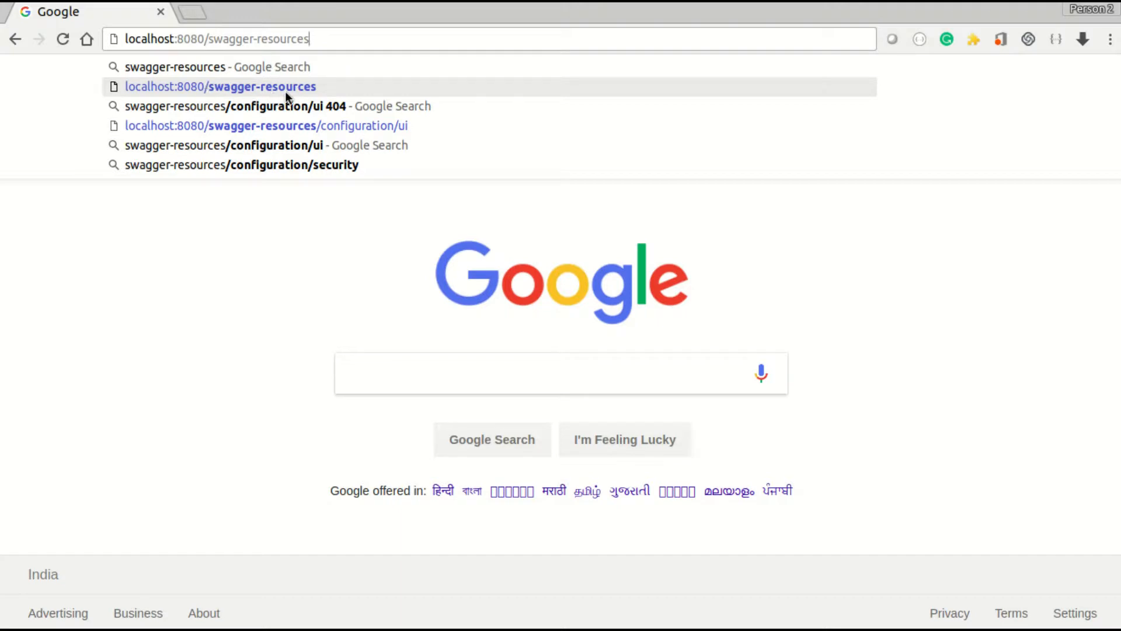
click(219, 86)
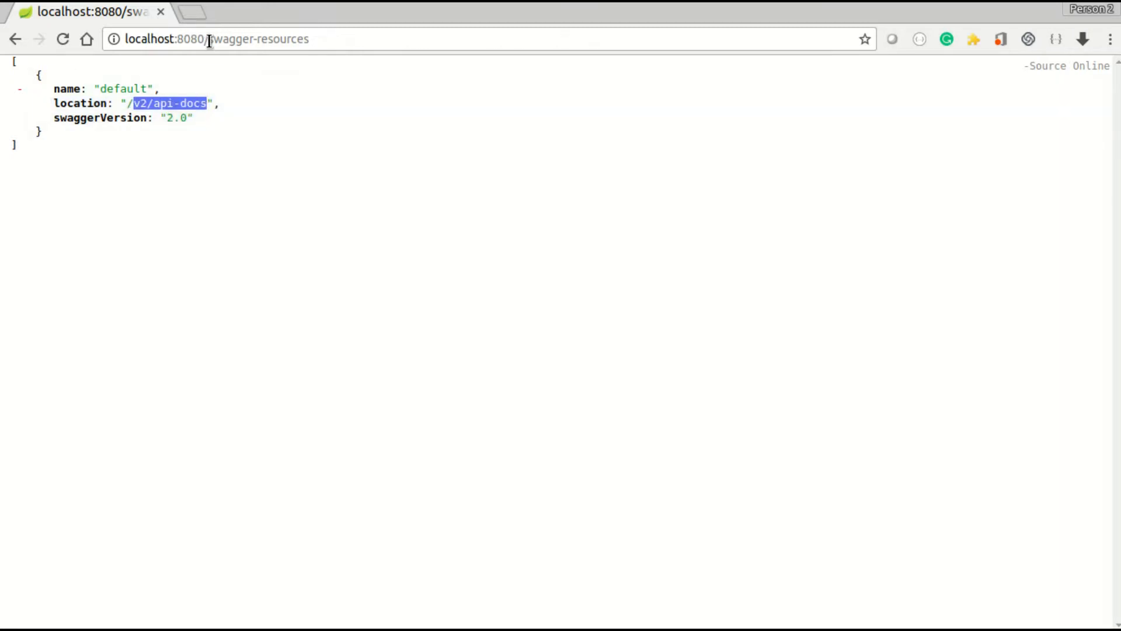
text(localhost:8080/v2/api-docs)
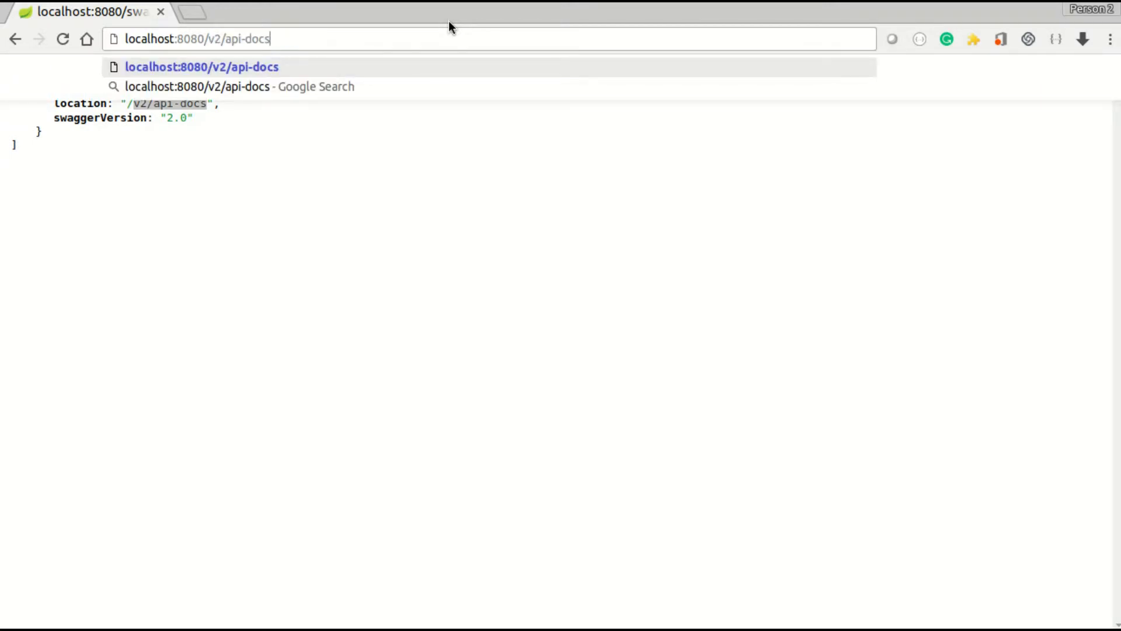
Load localhost:8080/v2/api-docs and scroll through the student-ctrl and basic-error-controller JSON.
key(Enter)
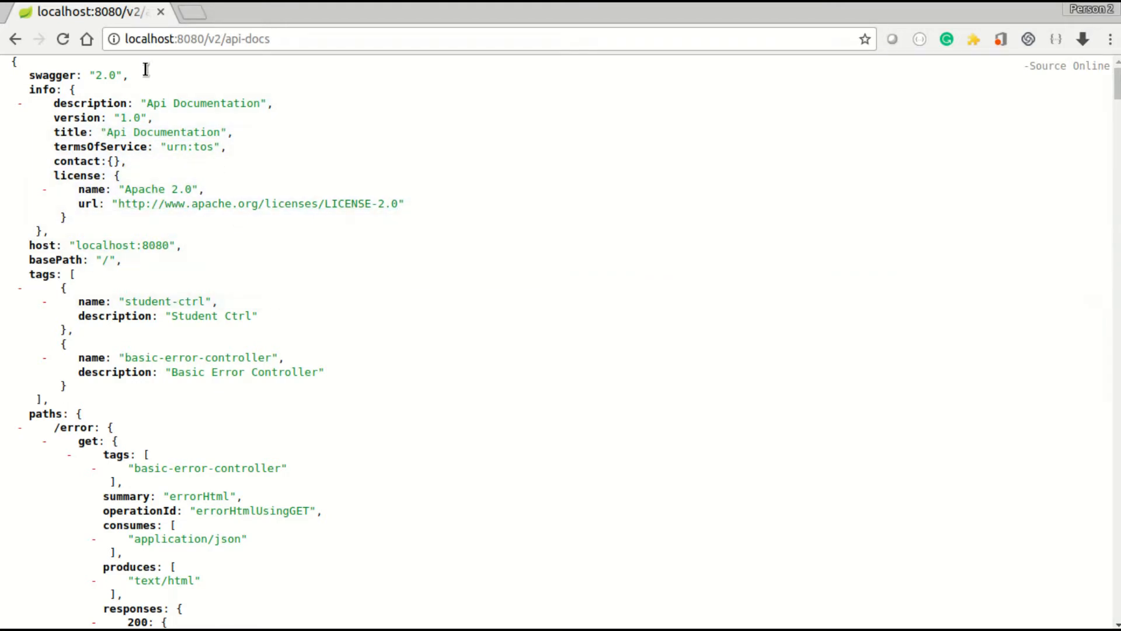
click(165, 246)
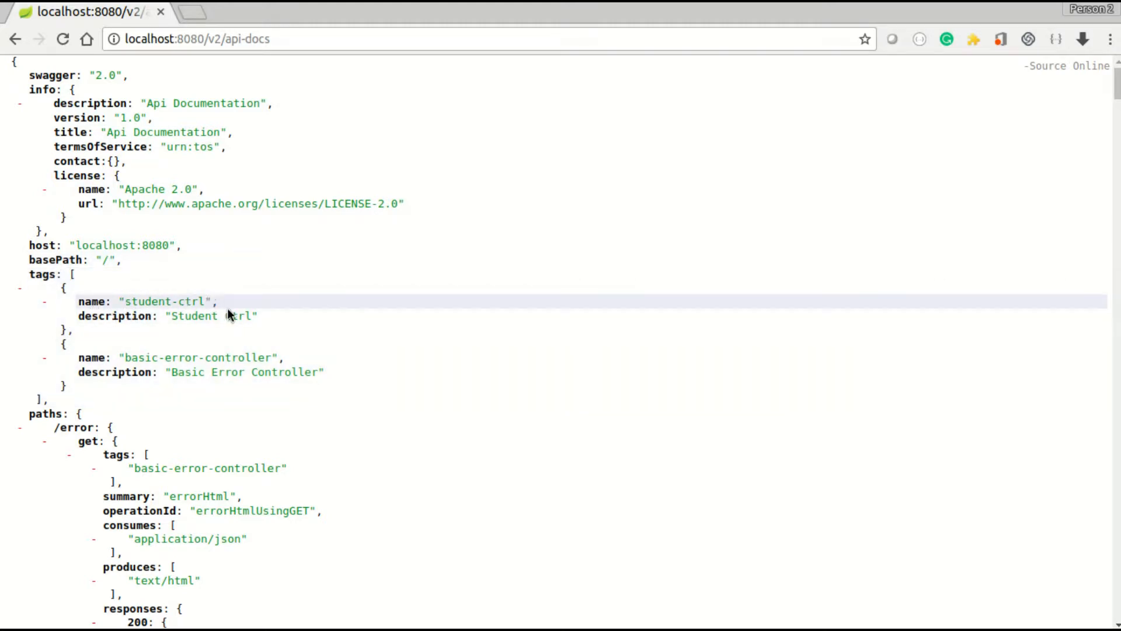
mouse_move(222, 360)
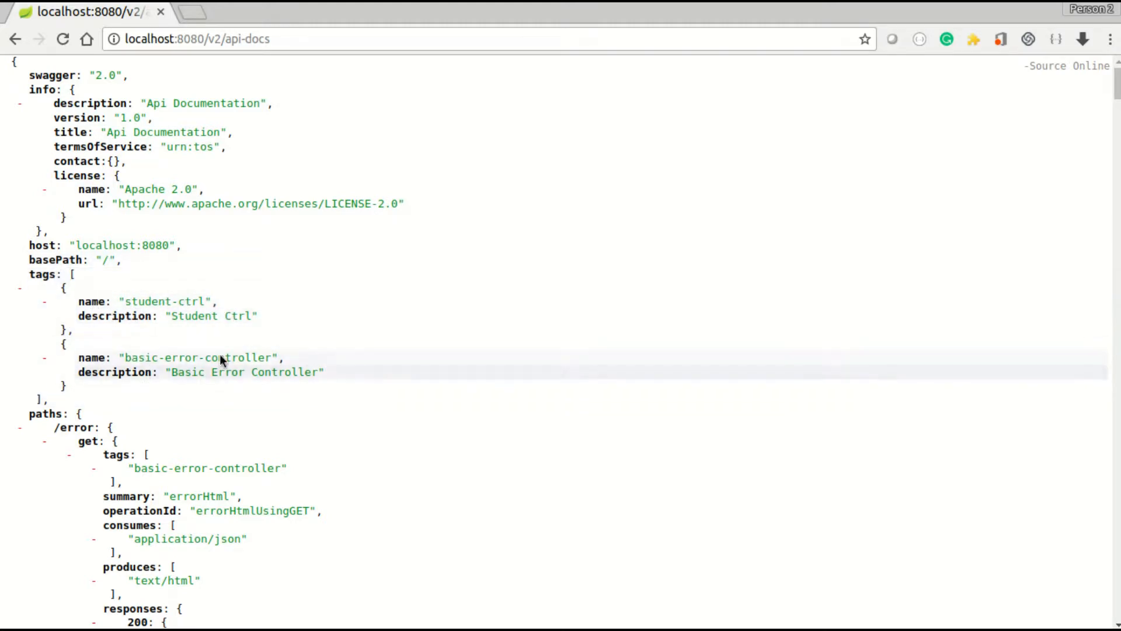
scroll(down, 3)
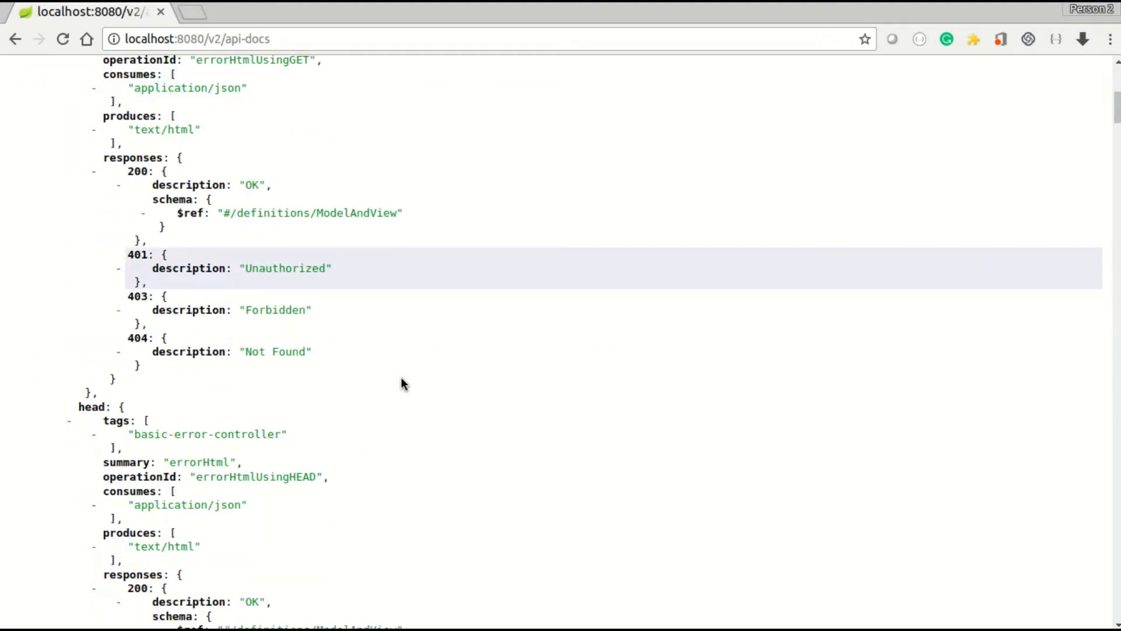
scroll(up, 3)
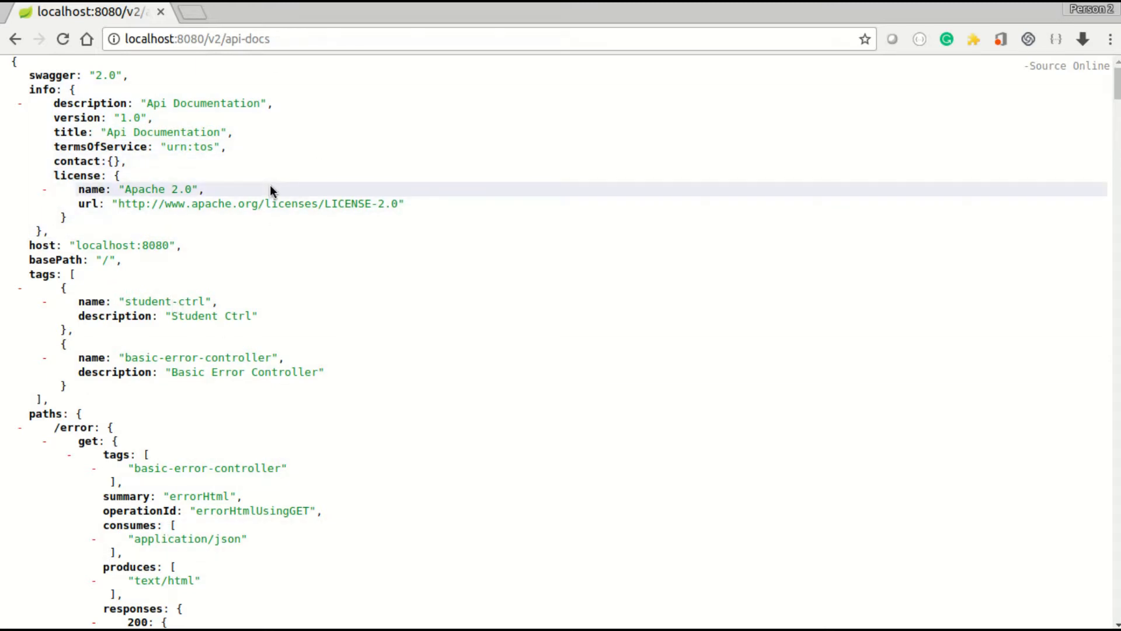
mouse_move(1066, 68)
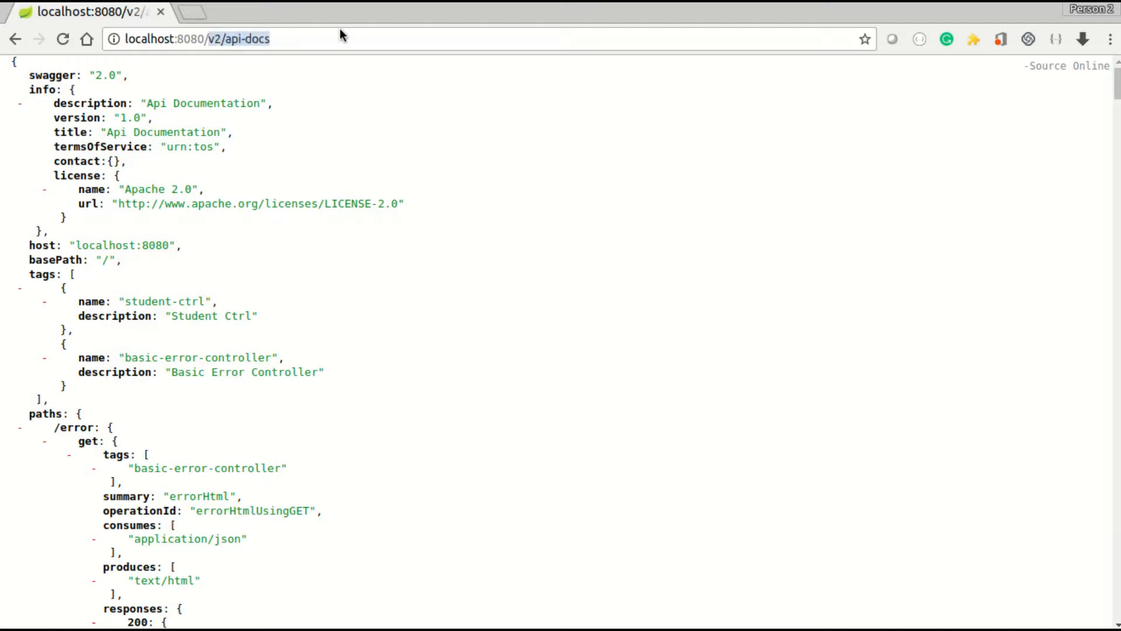
text(swagger-resources)
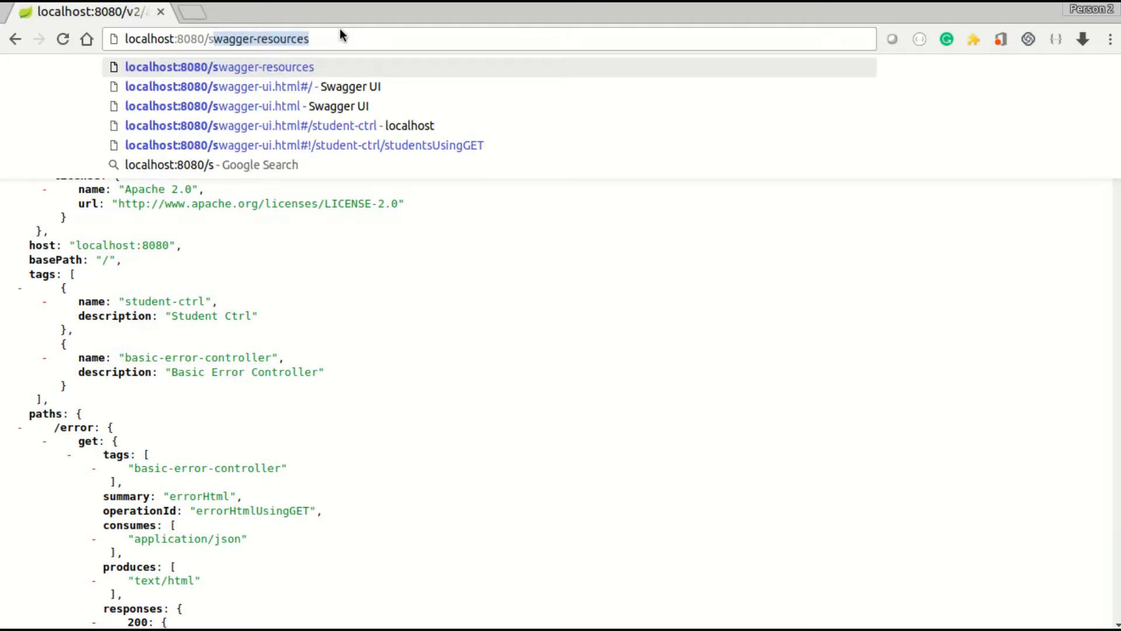
text(swagger-ui.html)
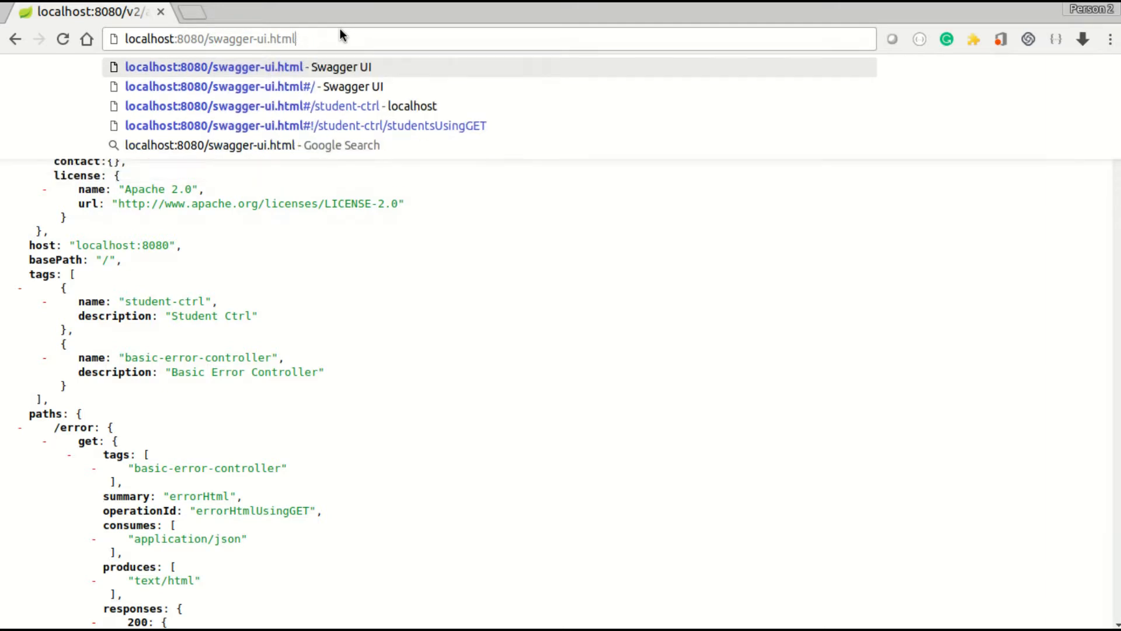
key(Backspace)
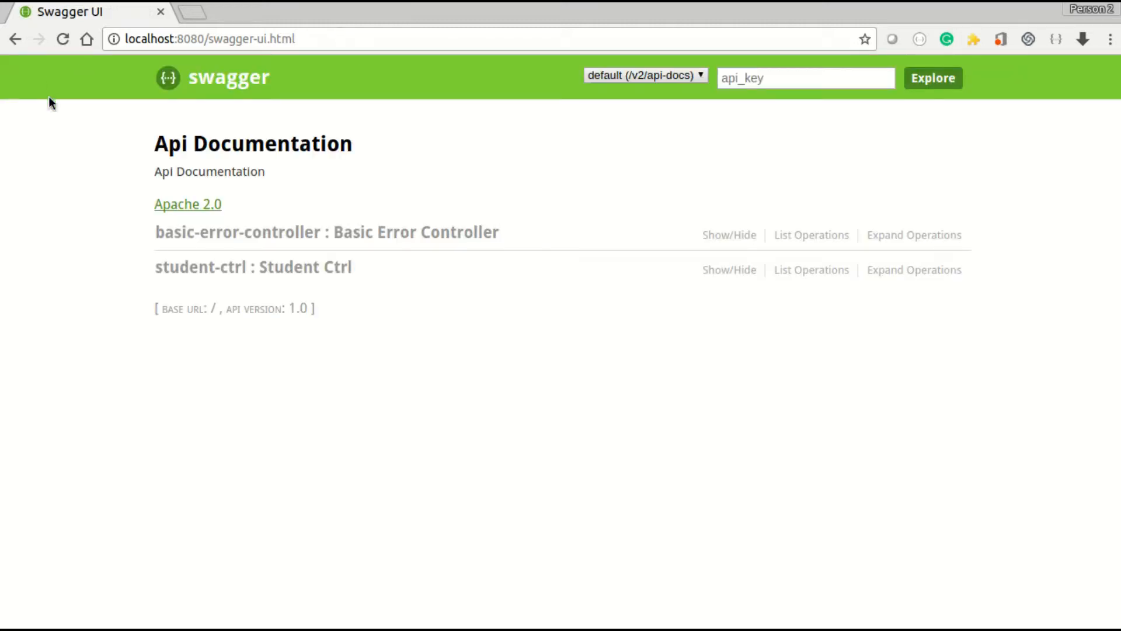
mouse_move(112, 308)
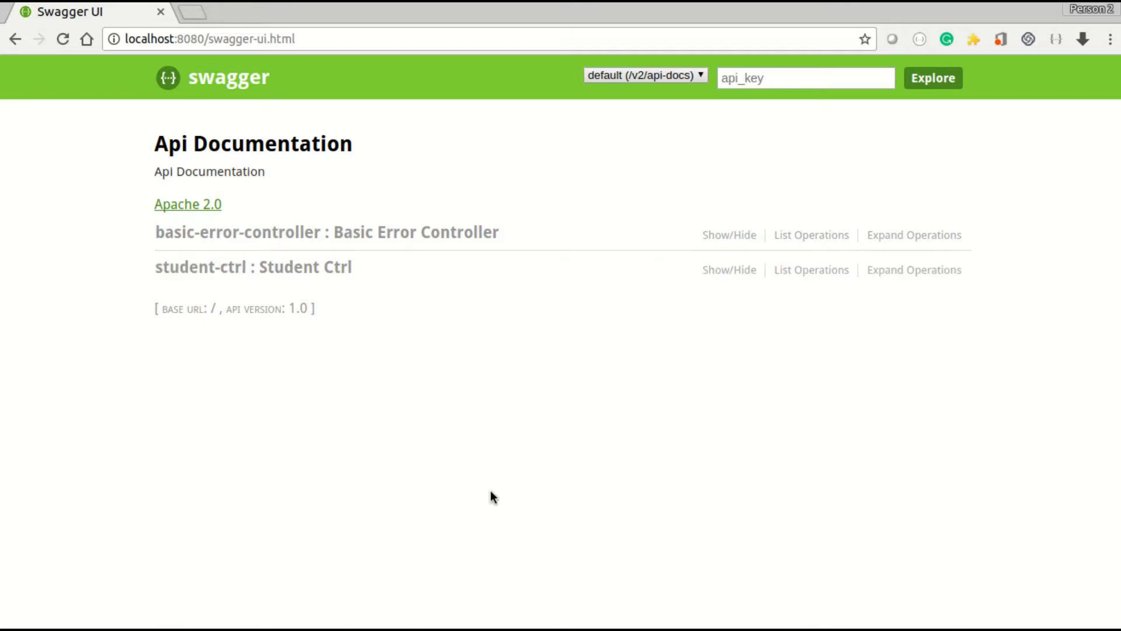
mouse_move(720, 236)
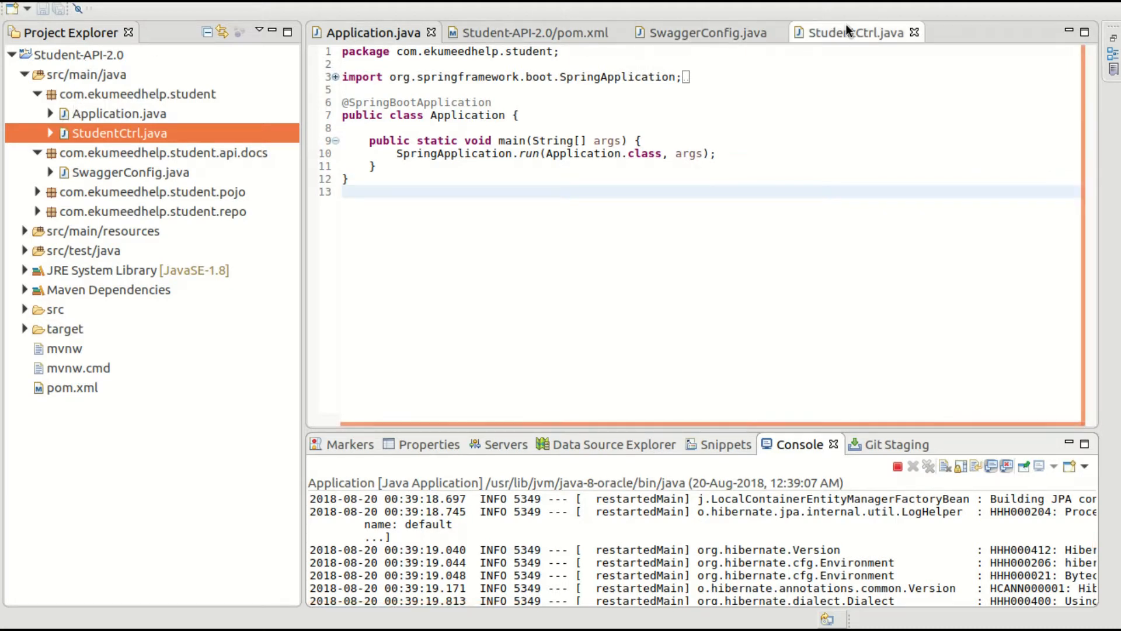
Switch to the StudentCtrl.java editor to view its example/v1/students request mappings.
click(849, 33)
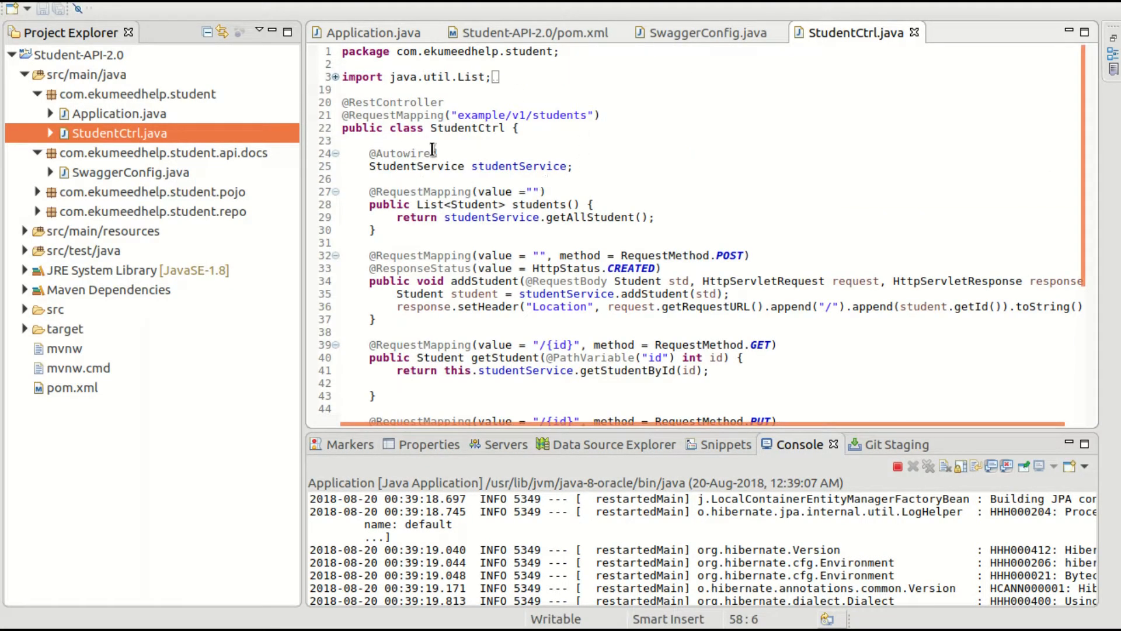
double_click(467, 128)
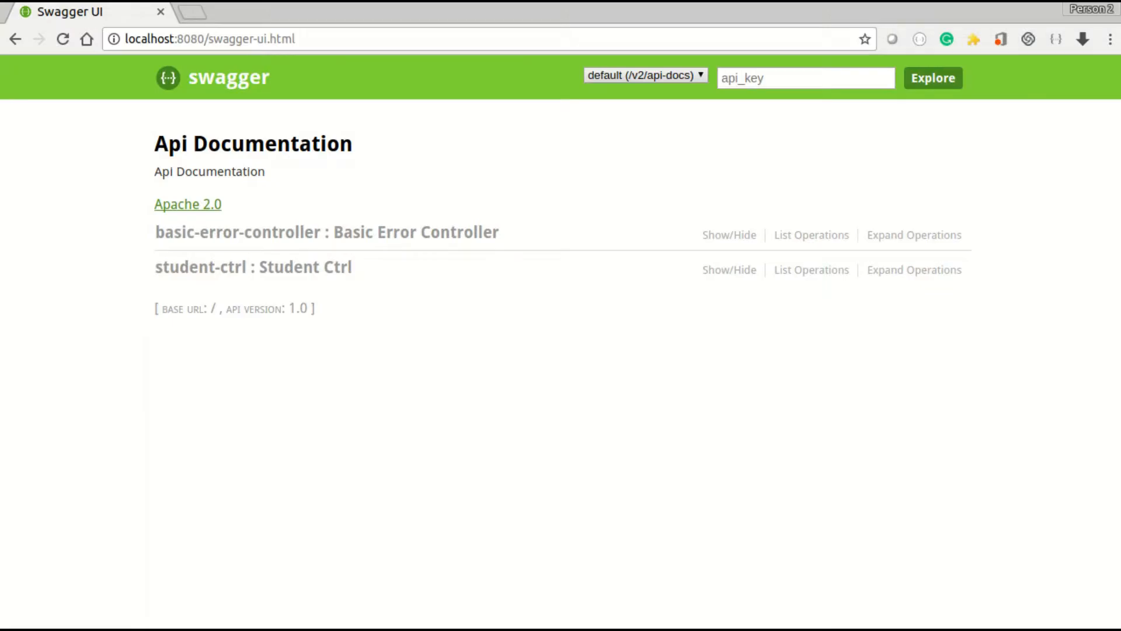
Expand the student-ctrl section in Swagger UI to list its /example/v1/students operations.
click(200, 266)
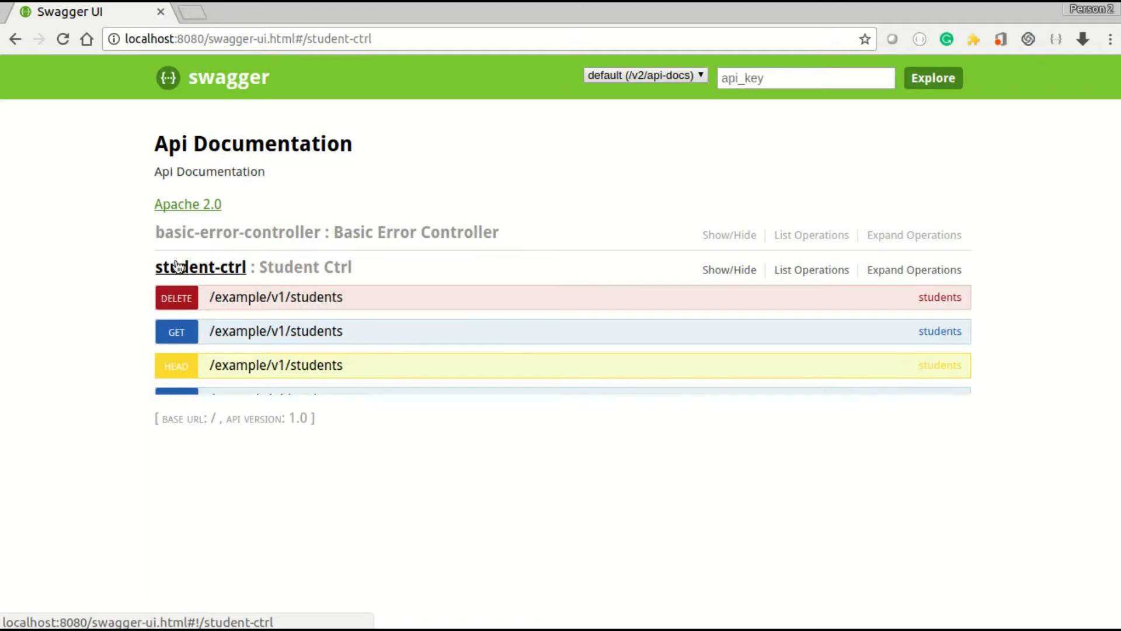
click(198, 267)
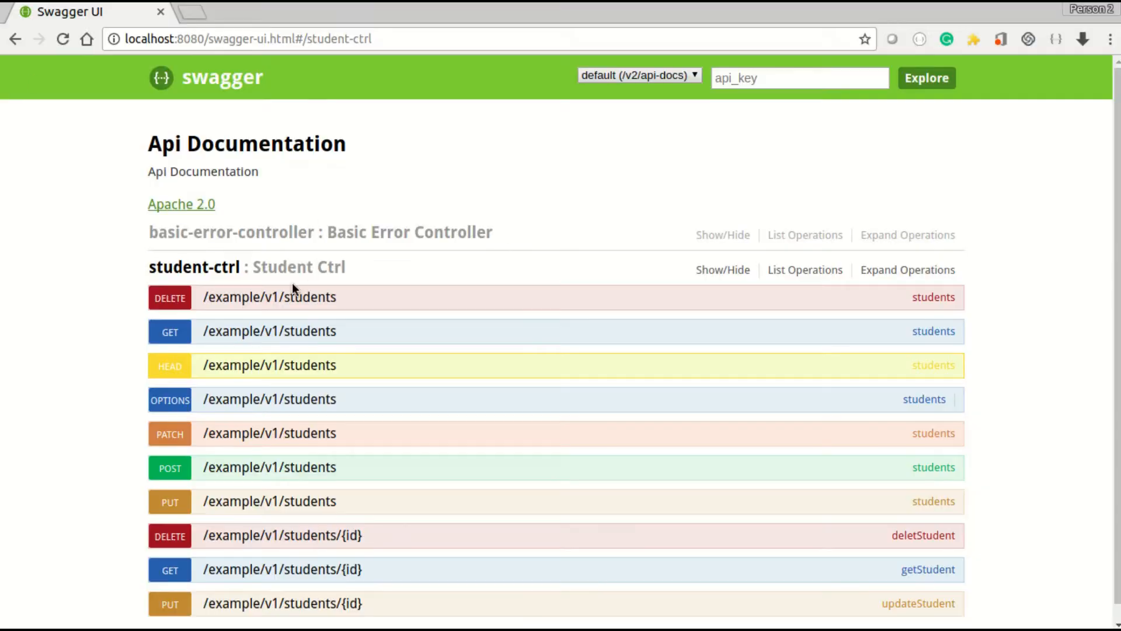
mouse_move(190, 562)
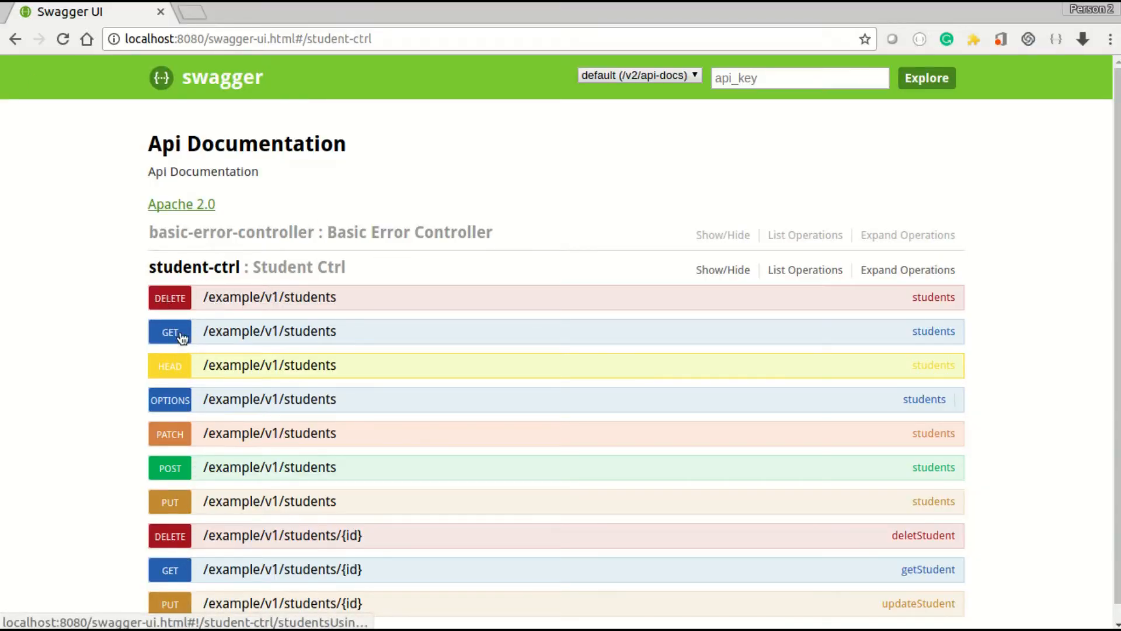
mouse_move(180, 449)
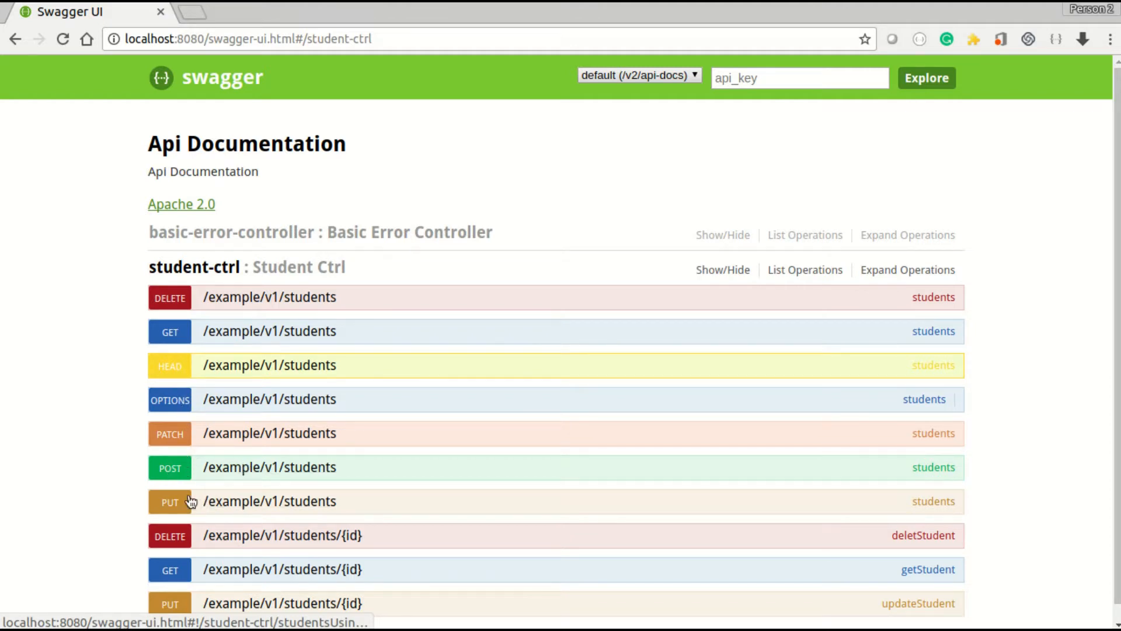
mouse_move(329, 518)
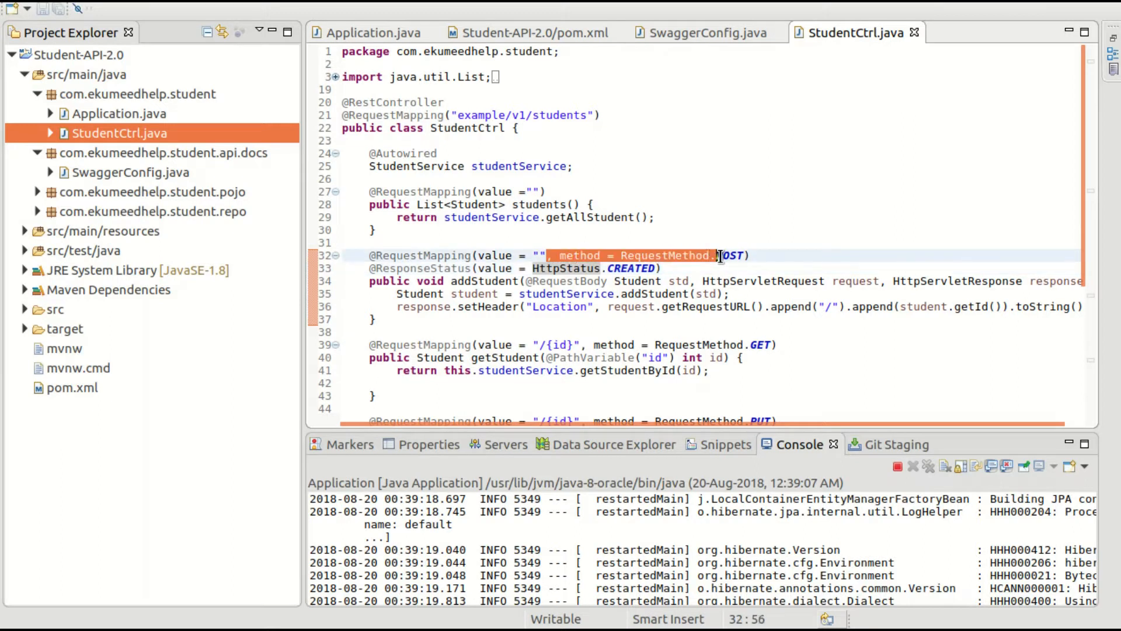
right_click(729, 254)
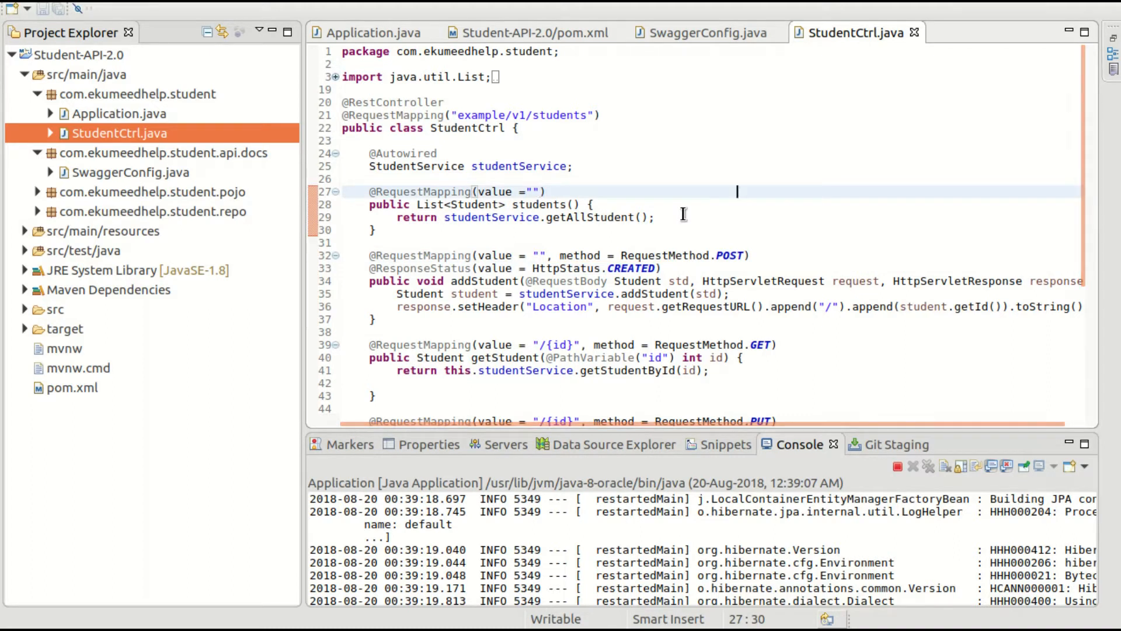
text(, method = RequestMethod.PO)
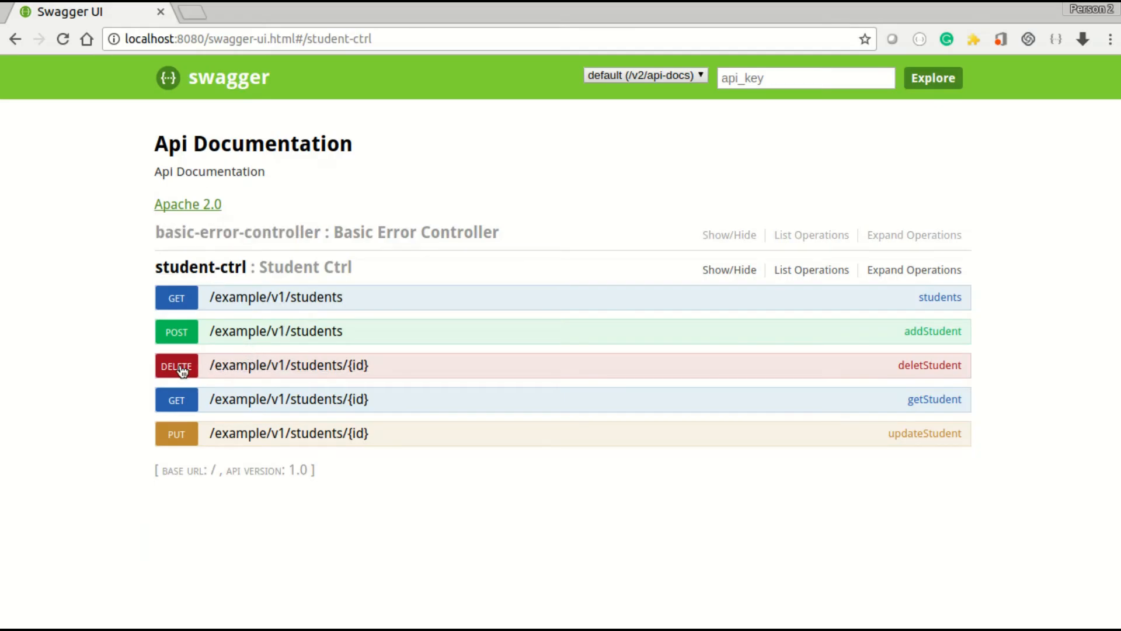
mouse_move(278, 372)
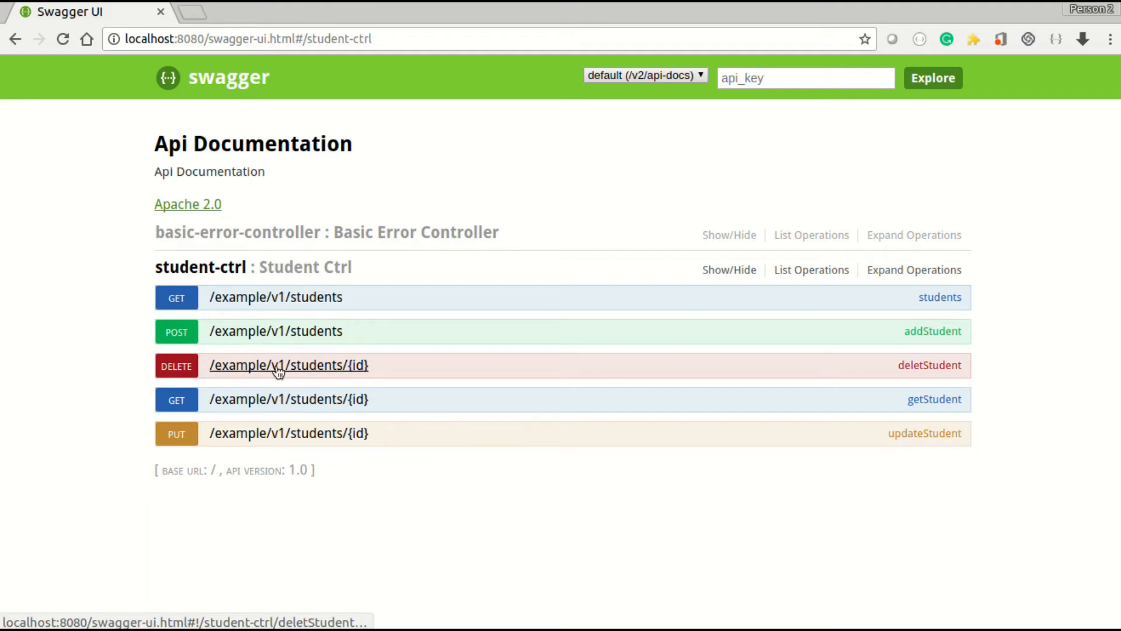
mouse_move(393, 406)
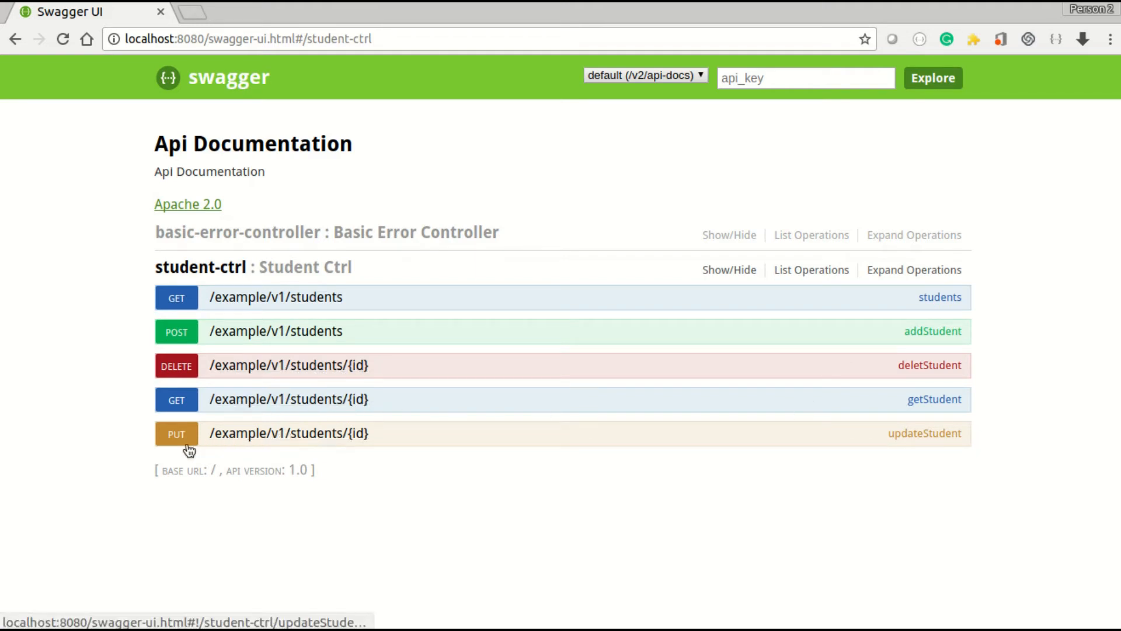
mouse_move(359, 408)
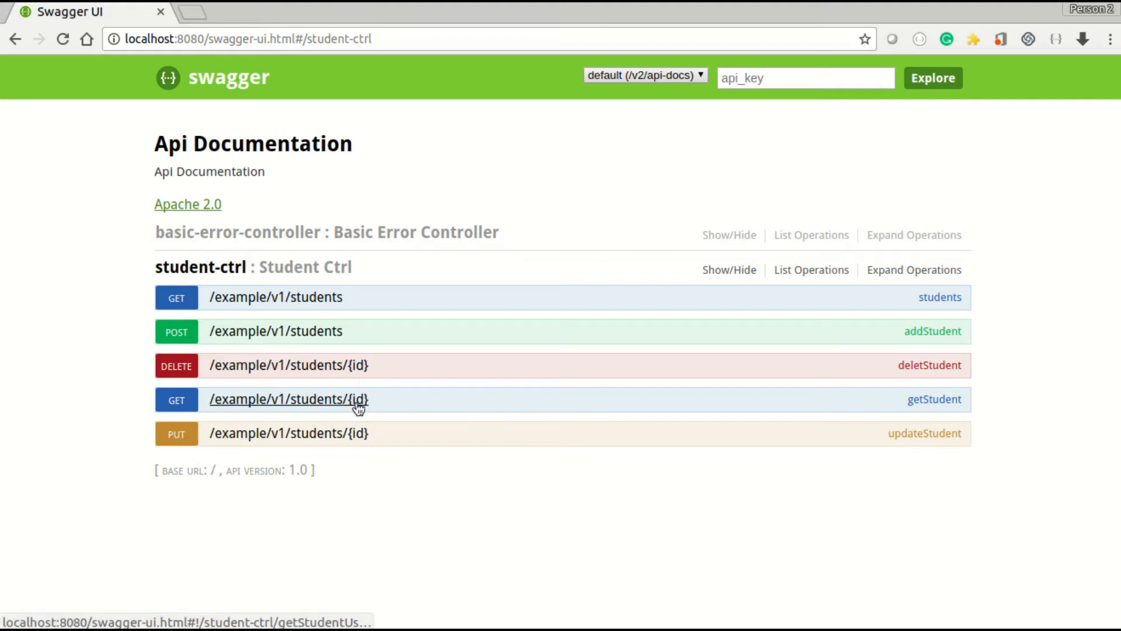
mouse_move(232, 400)
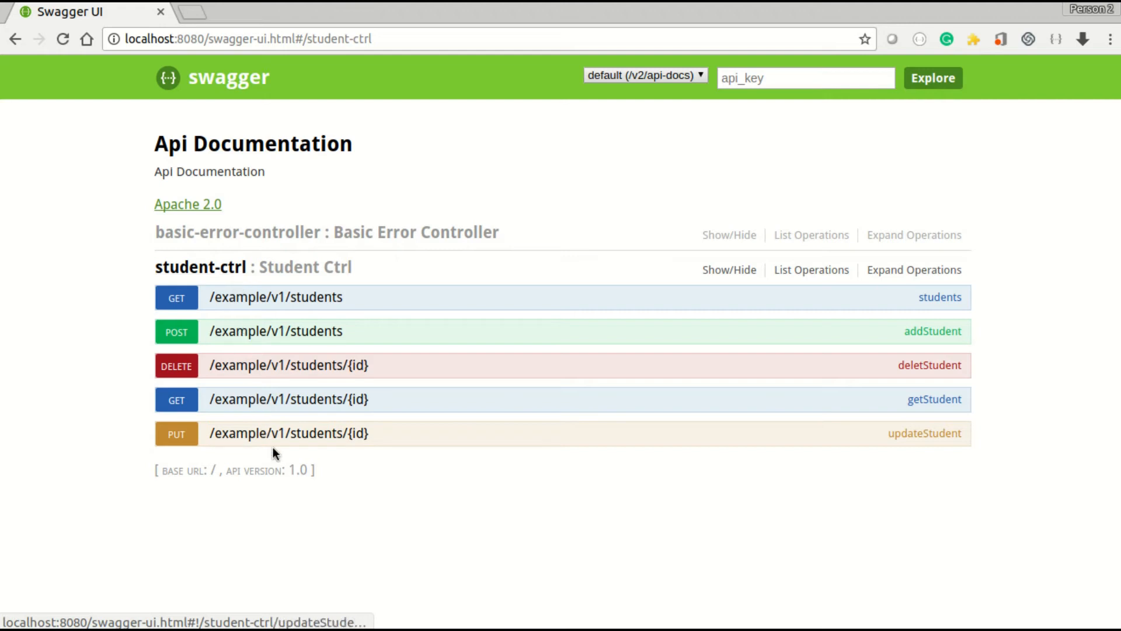
mouse_move(401, 467)
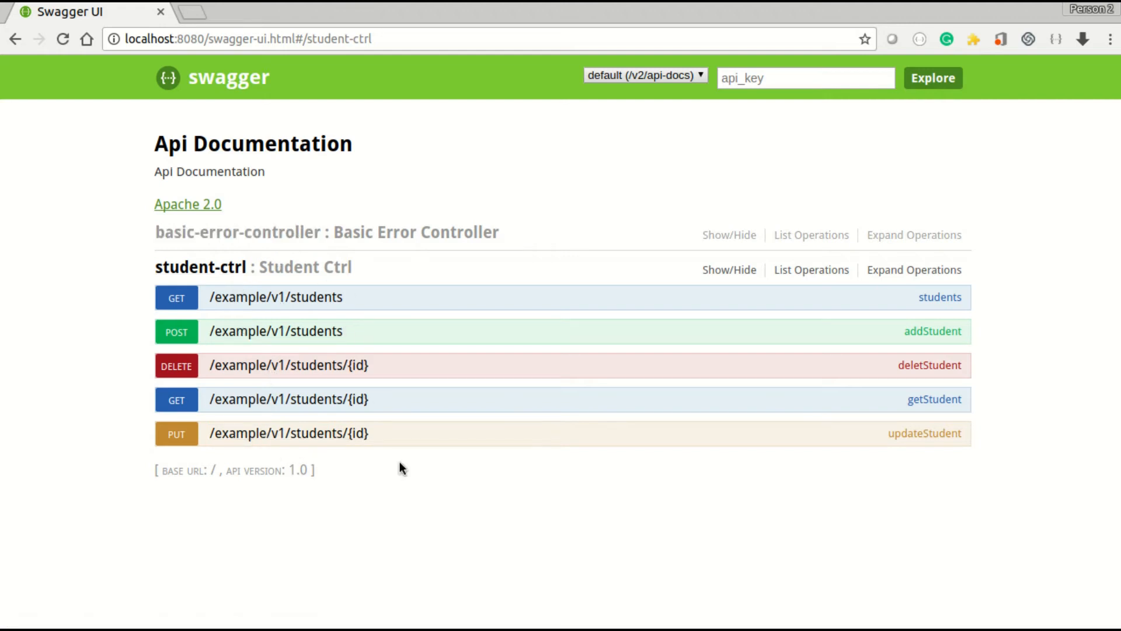
mouse_move(411, 481)
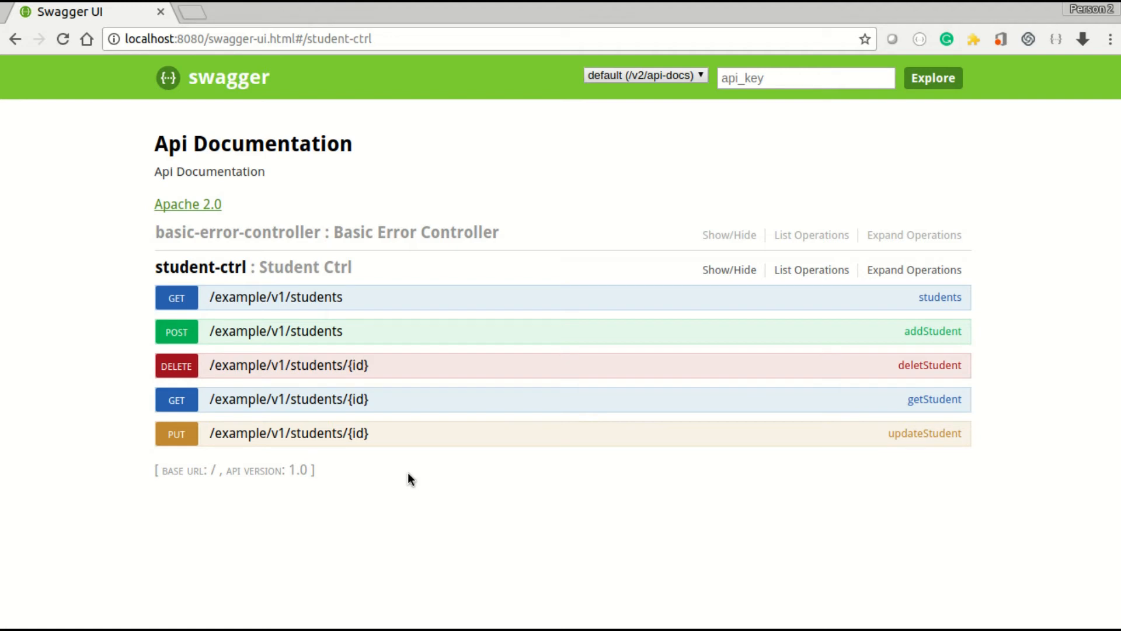
mouse_move(387, 190)
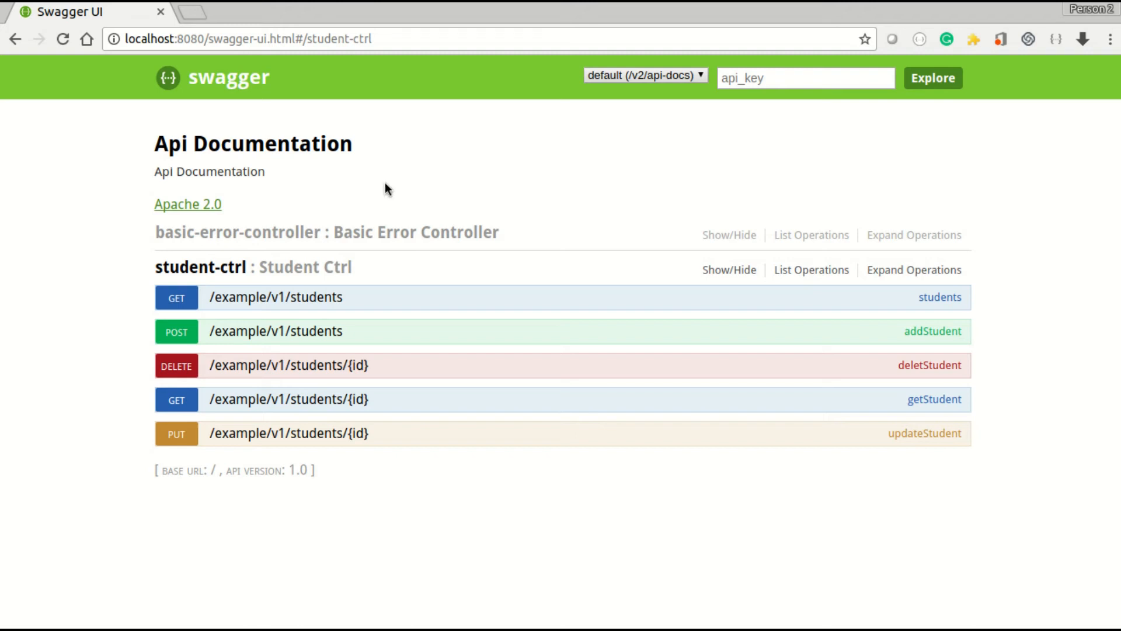
mouse_move(611, 222)
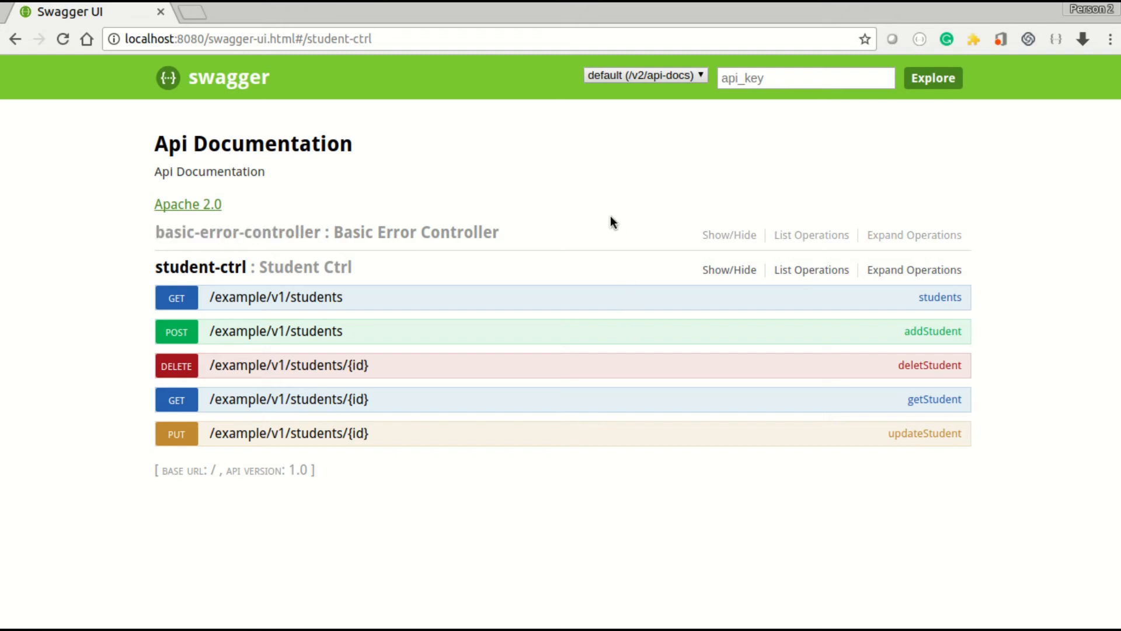
mouse_move(467, 357)
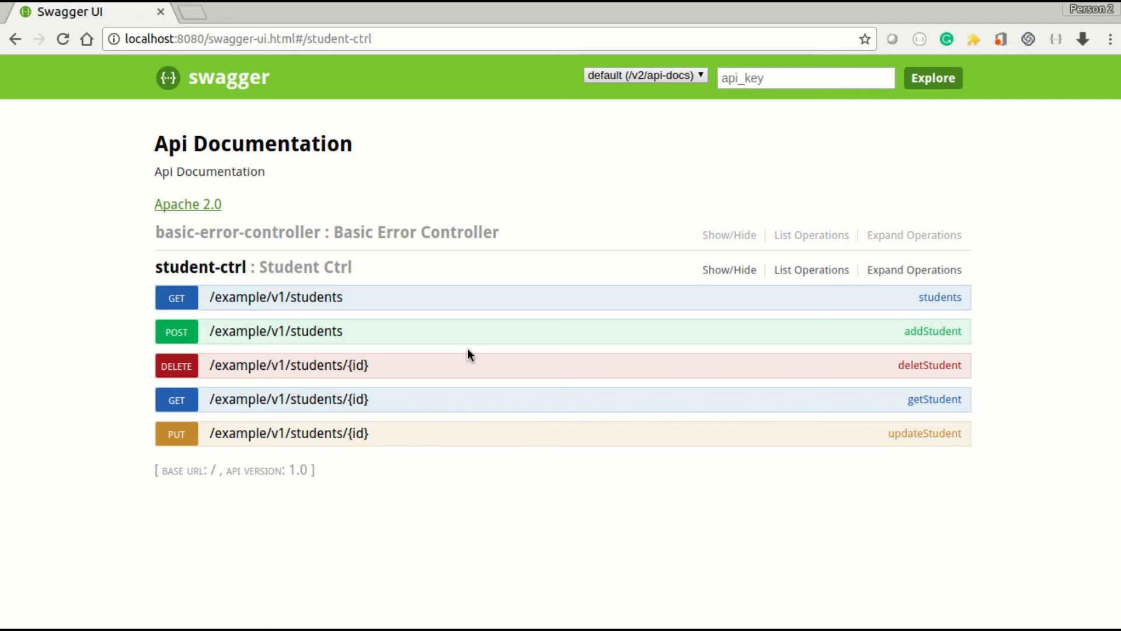
mouse_move(525, 379)
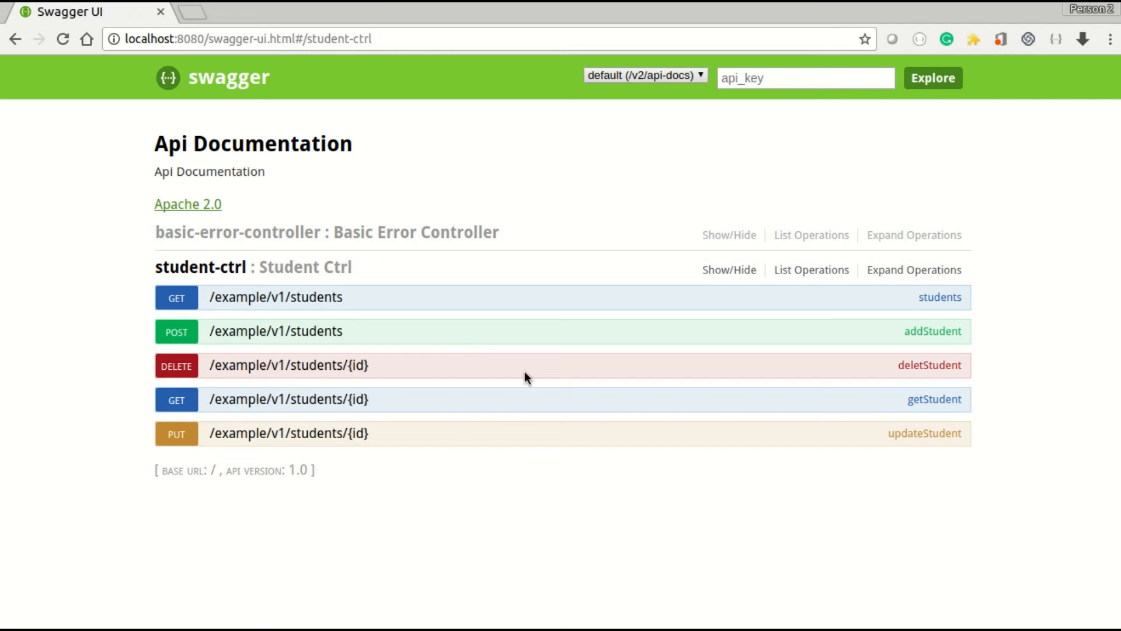
mouse_move(372, 319)
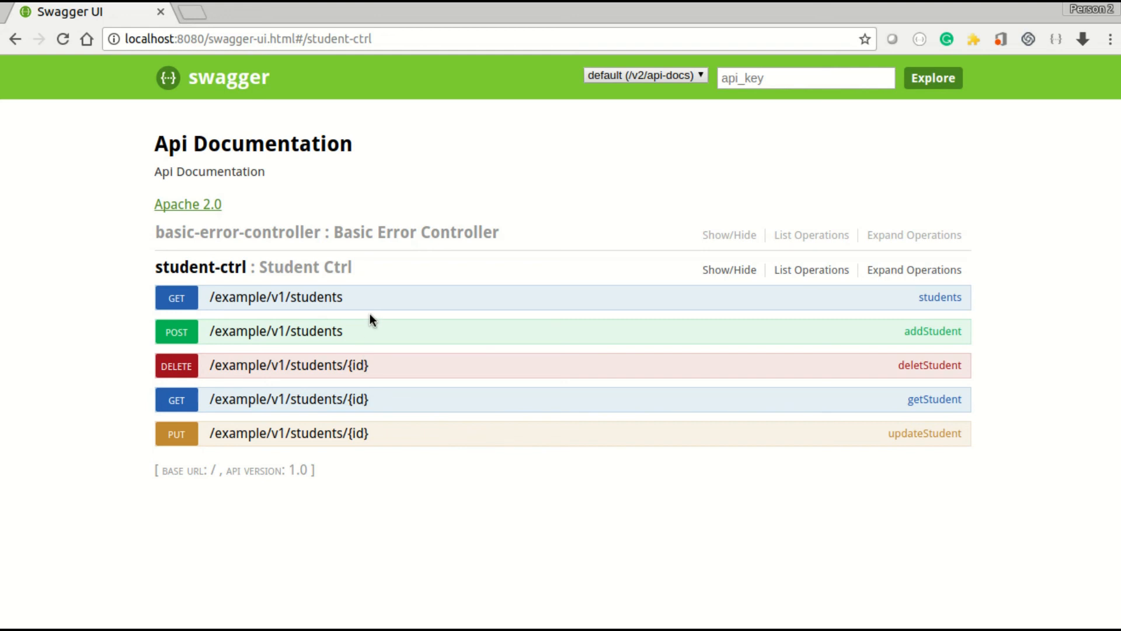